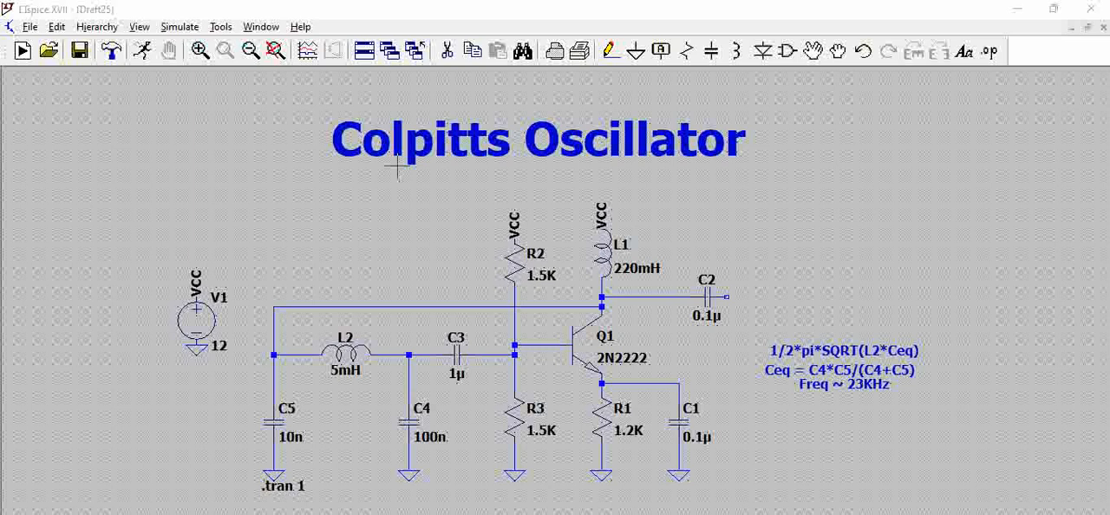
mouse_move(542, 124)
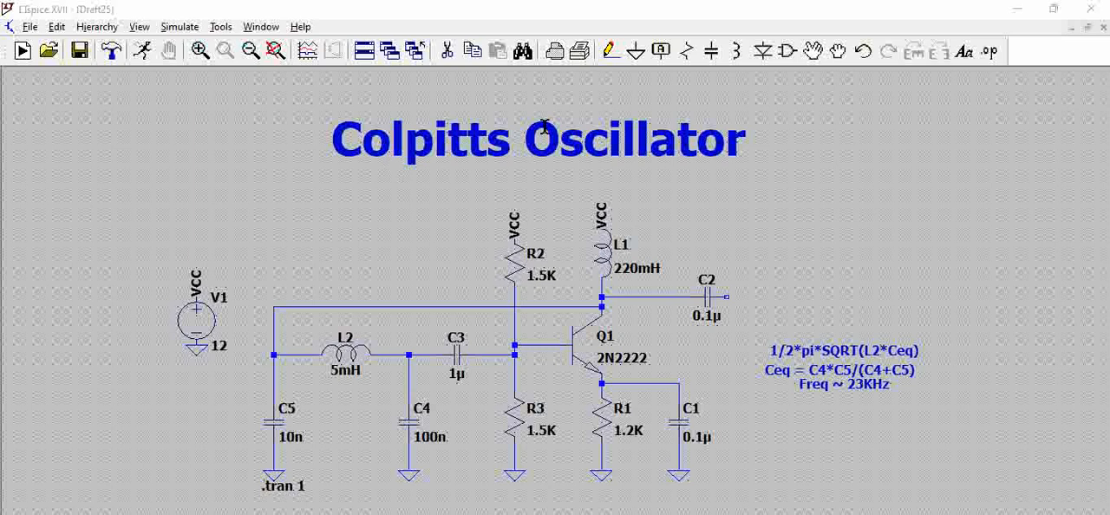
mouse_move(442, 459)
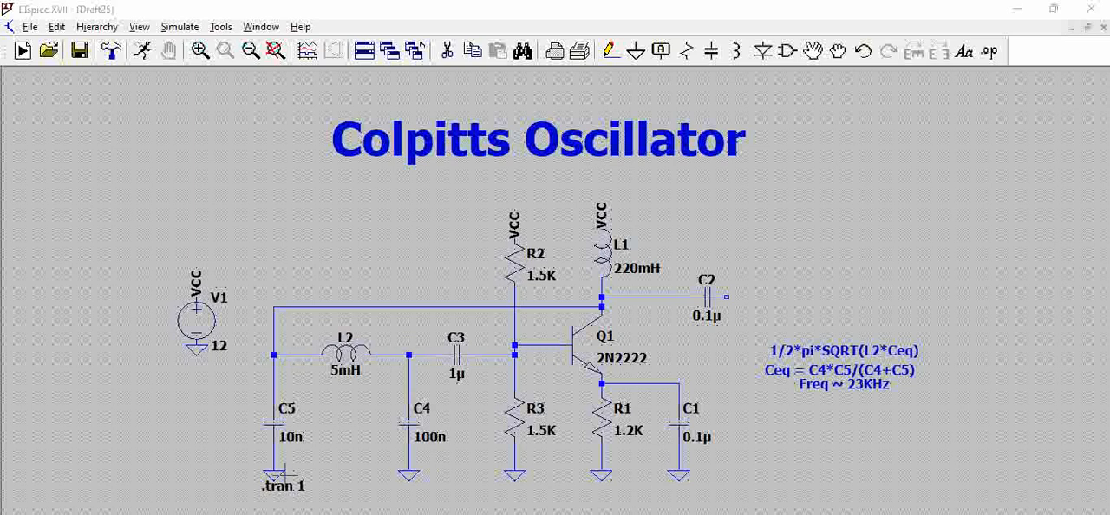
mouse_move(378, 385)
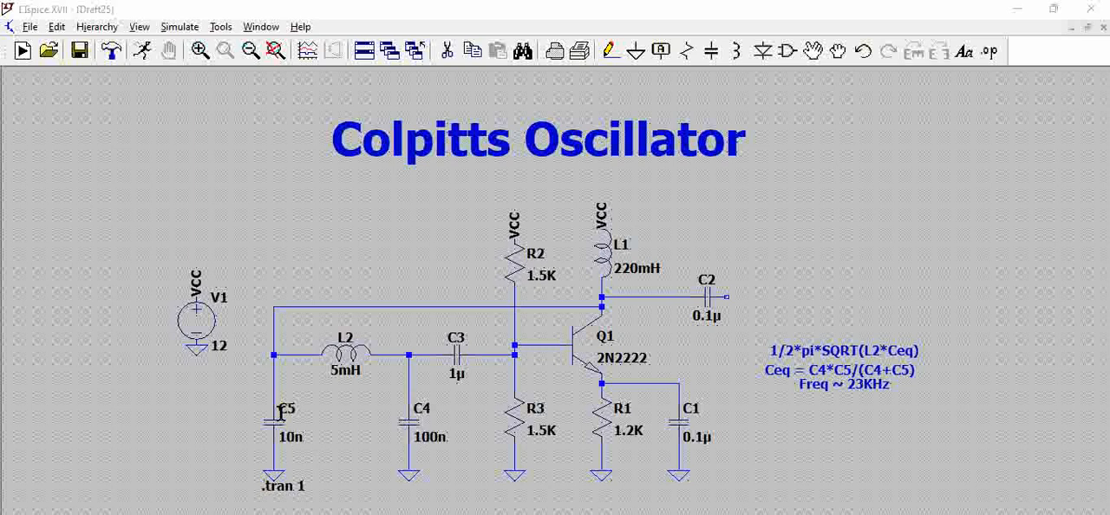
mouse_move(333, 437)
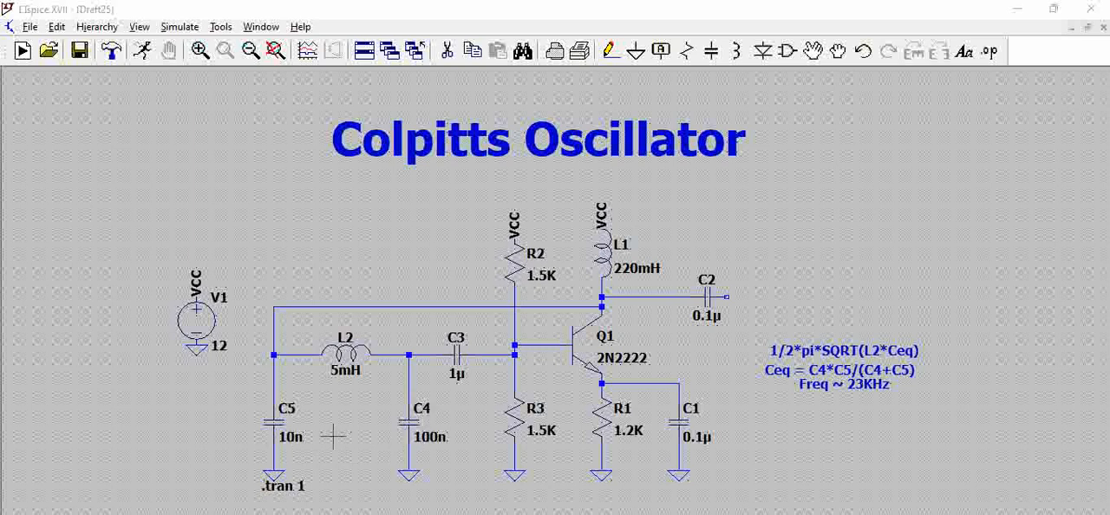
mouse_move(340, 446)
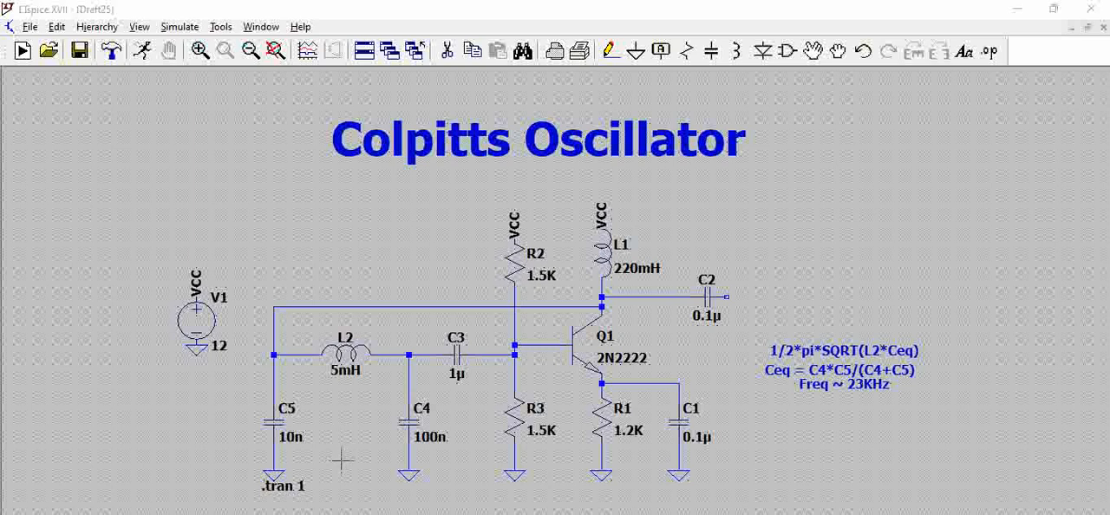
mouse_move(343, 448)
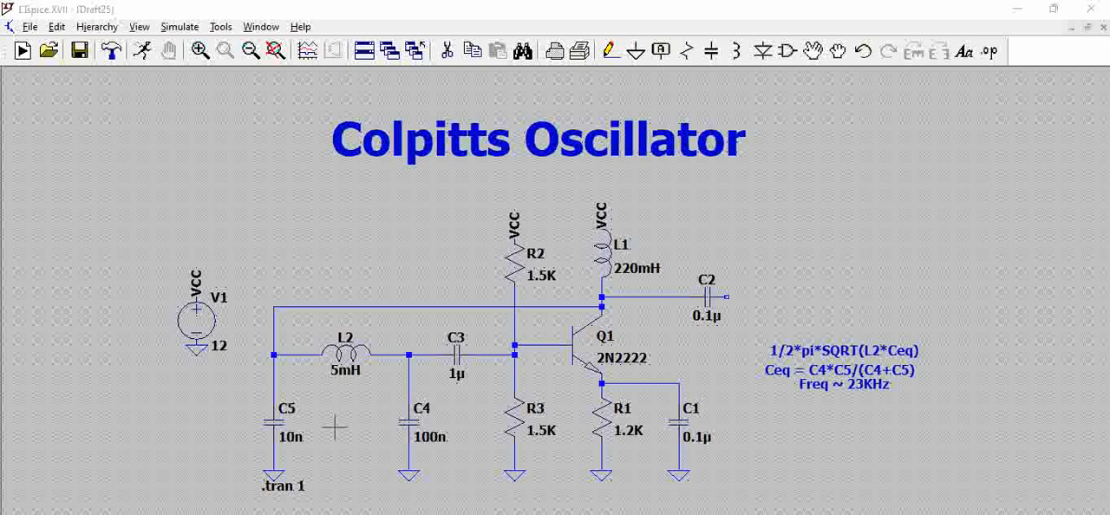
mouse_move(381, 389)
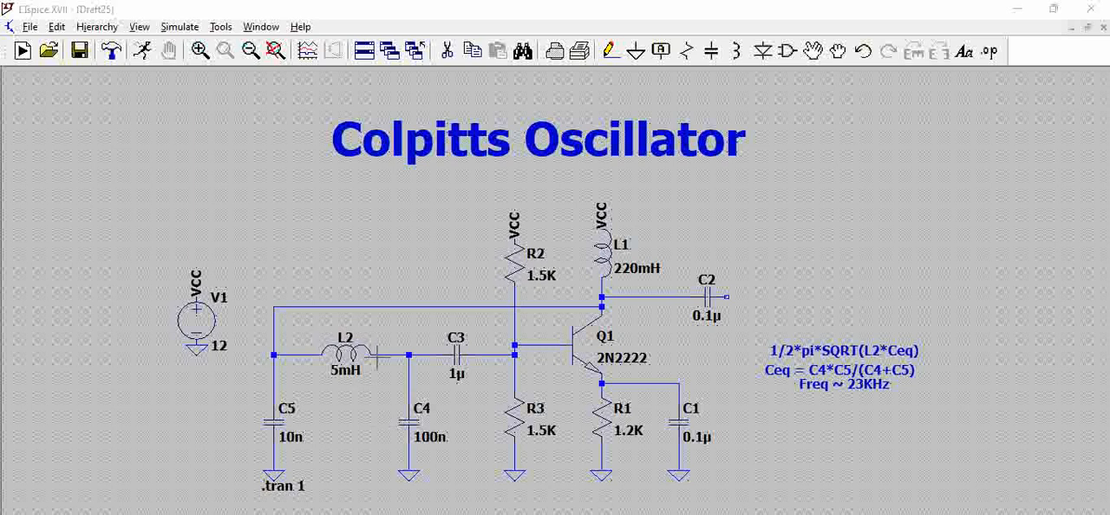
mouse_move(374, 358)
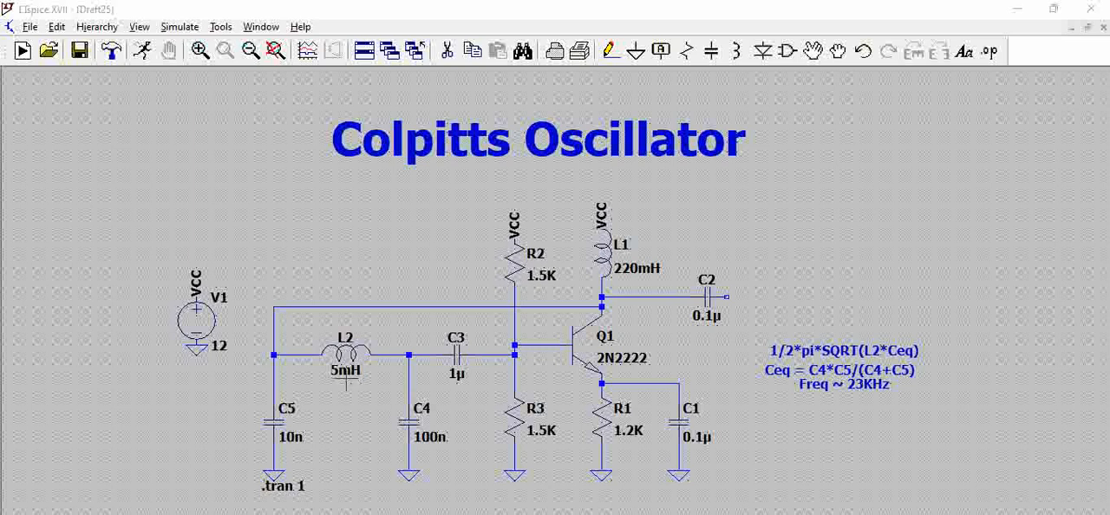
mouse_move(433, 397)
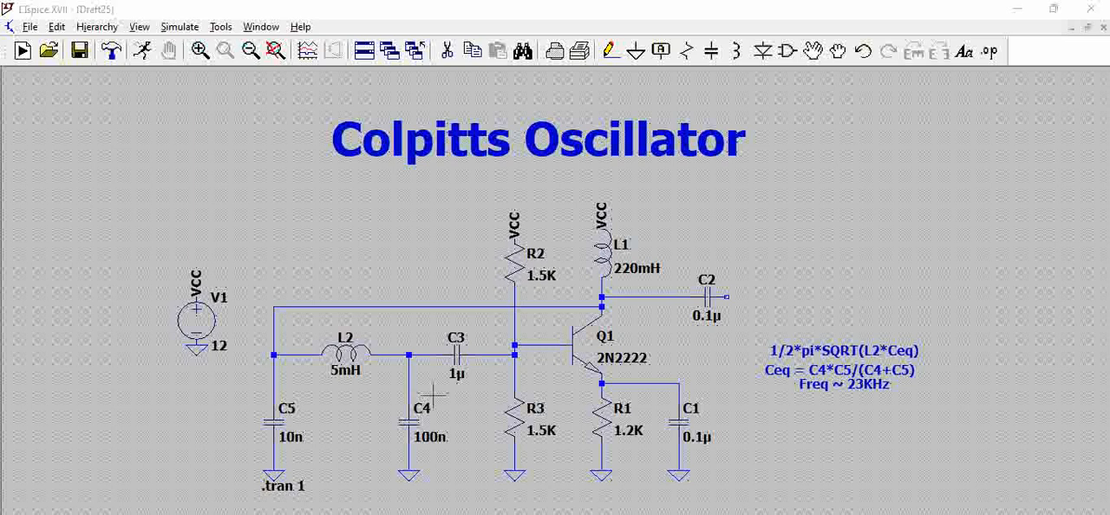
mouse_move(430, 392)
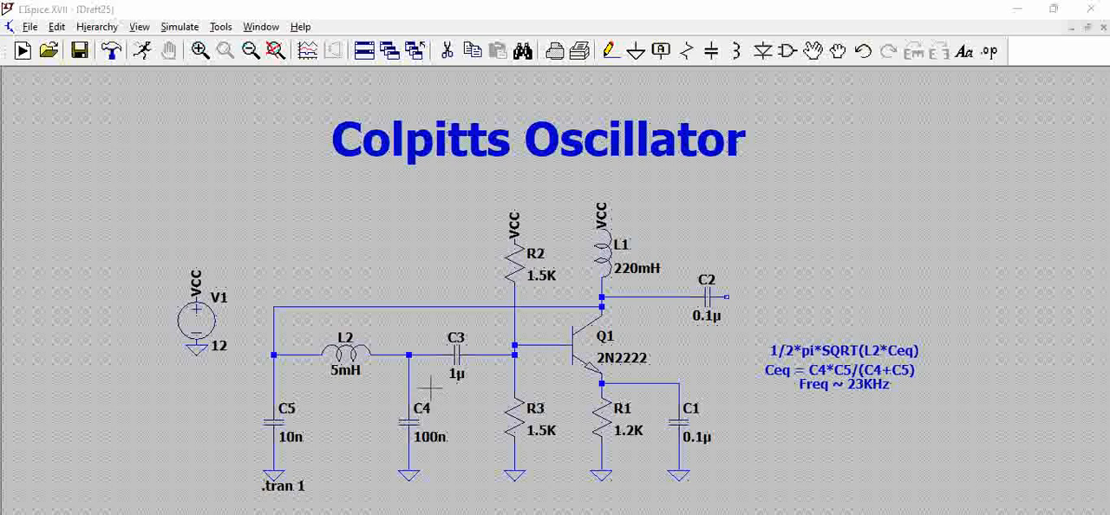
mouse_move(610, 336)
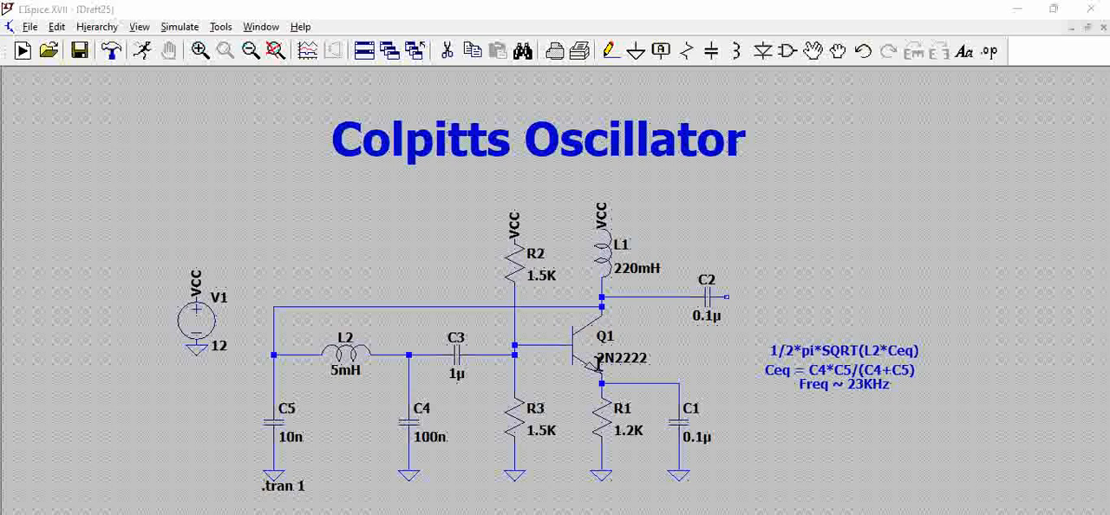
mouse_move(610, 269)
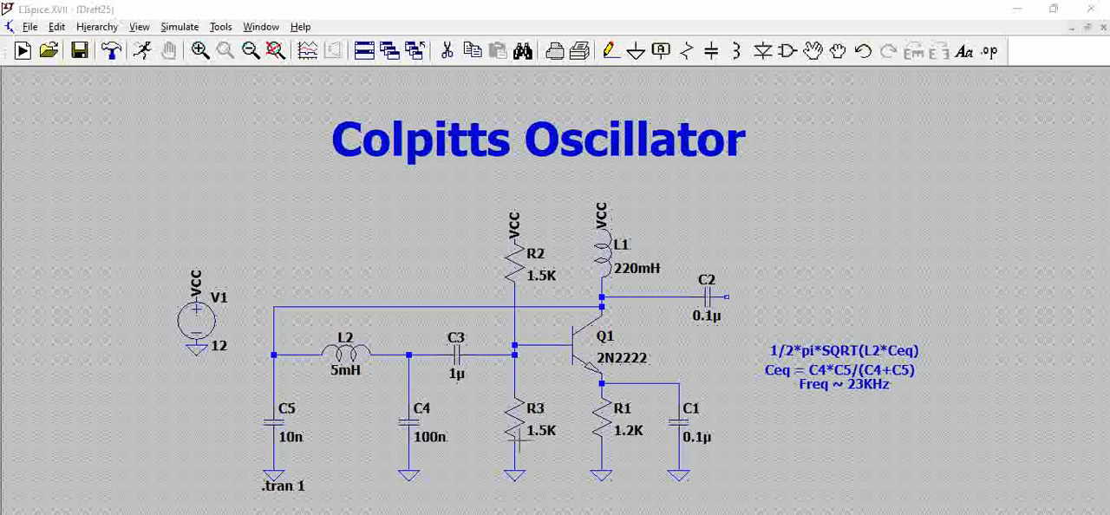
mouse_move(575, 346)
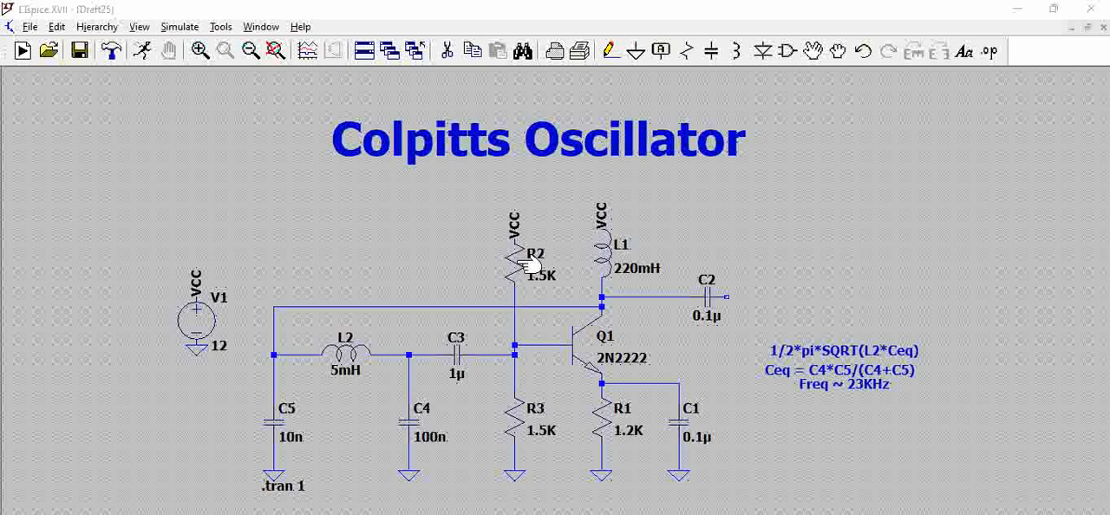
mouse_move(551, 409)
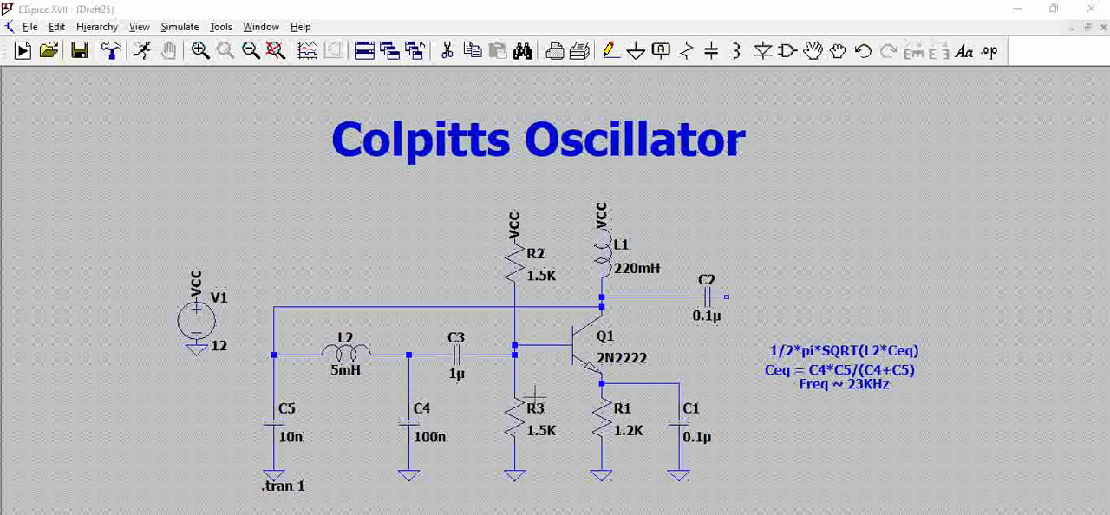
mouse_move(501, 293)
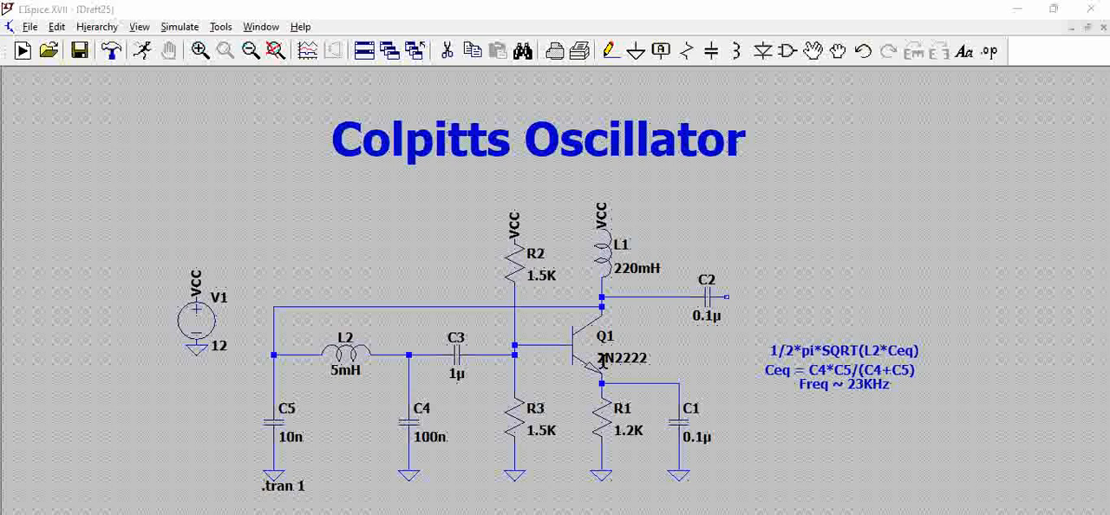
mouse_move(615, 245)
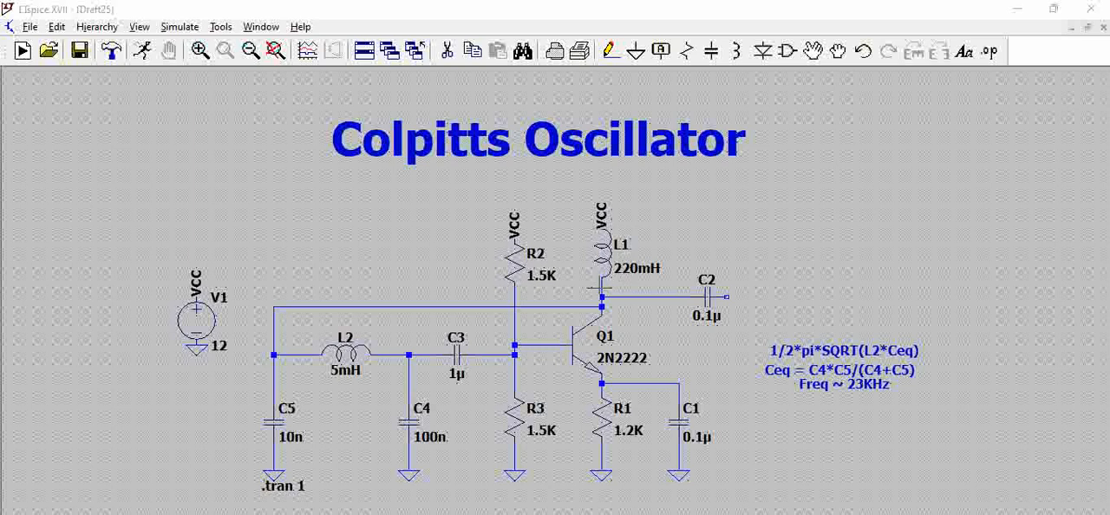
mouse_move(615, 268)
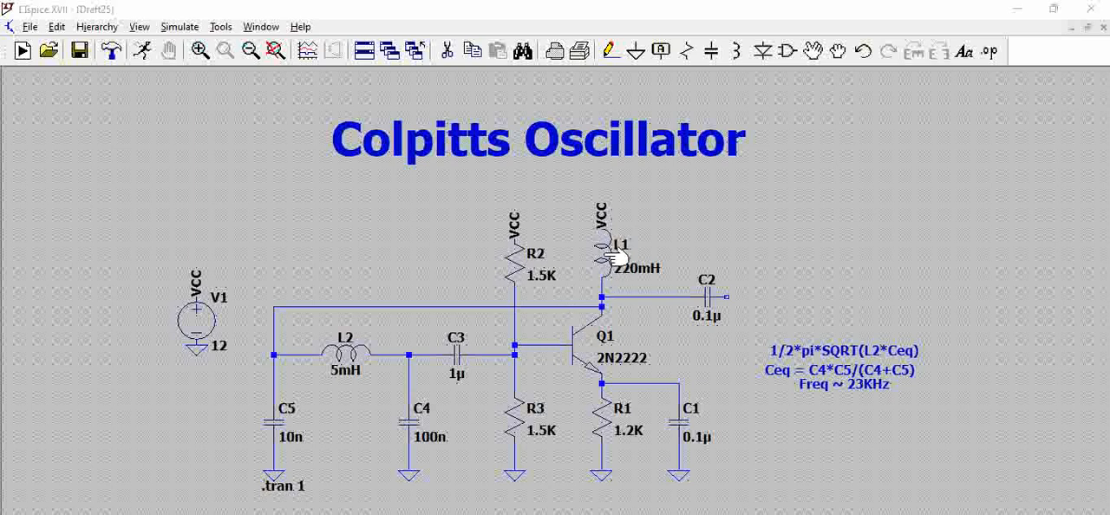
mouse_move(611, 239)
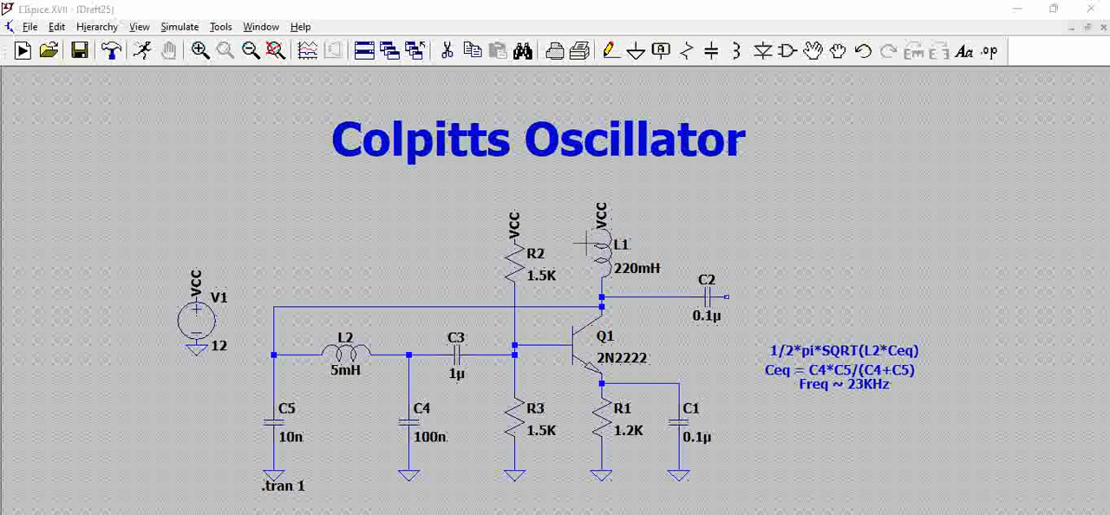
mouse_move(361, 361)
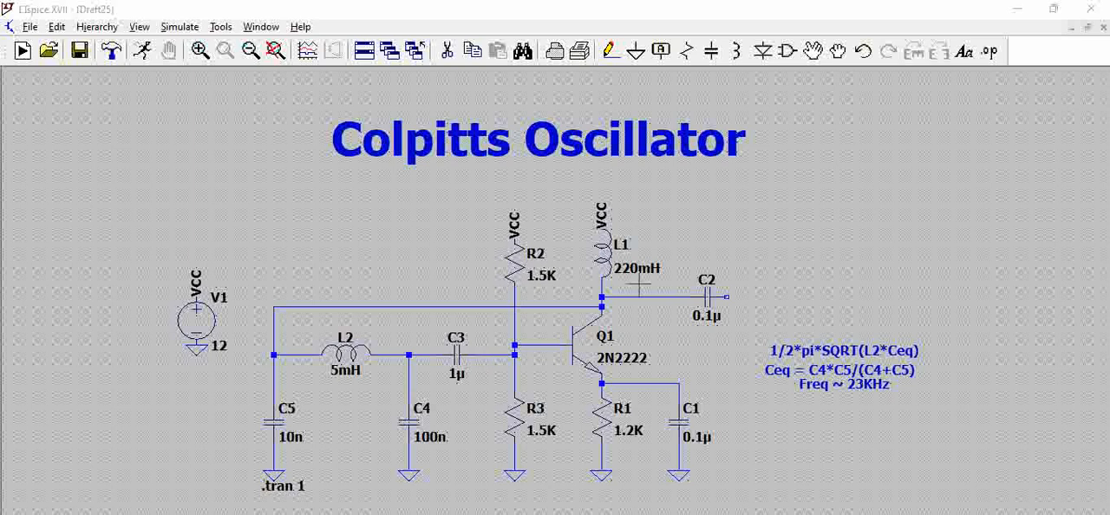
mouse_move(622, 286)
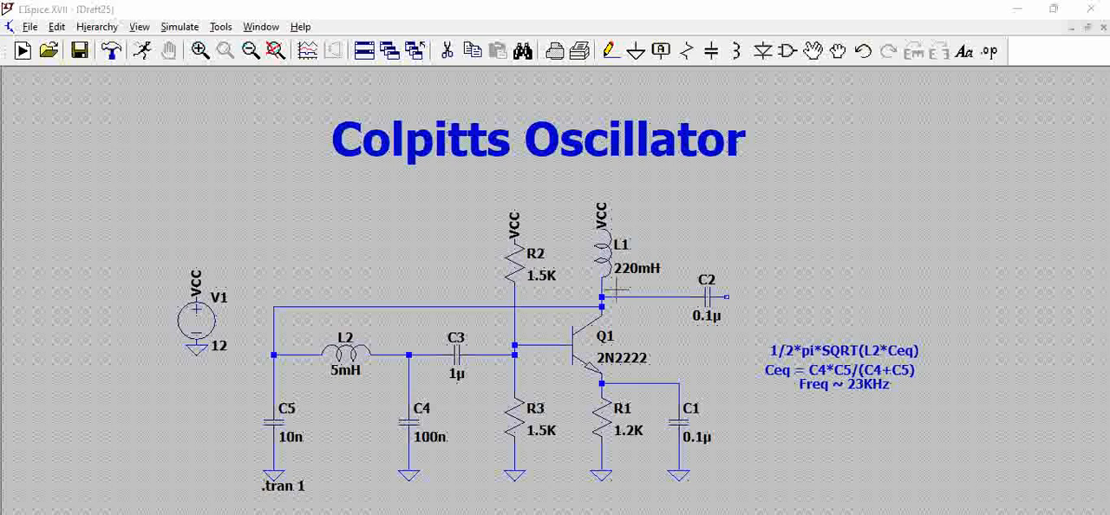
mouse_move(389, 436)
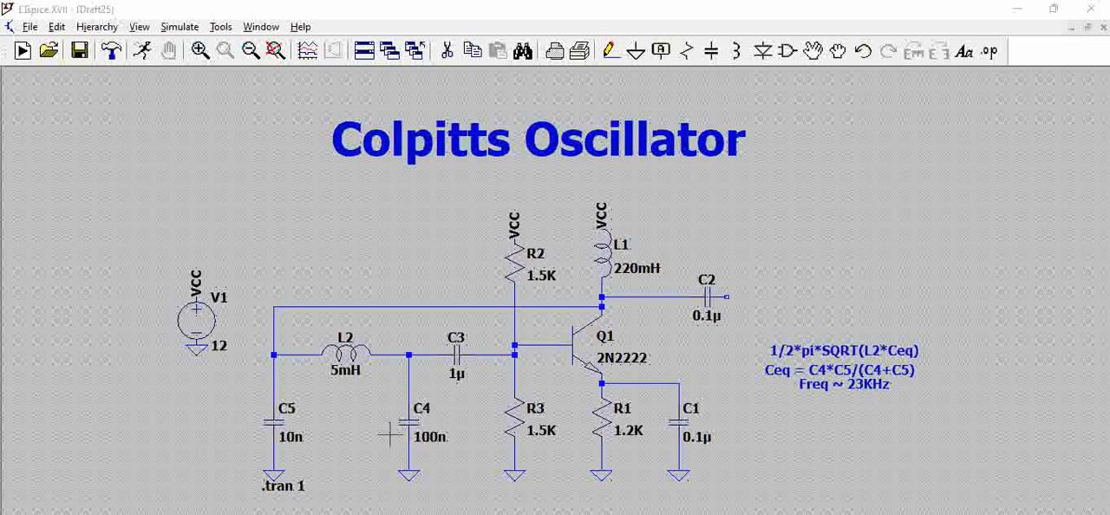
mouse_move(390, 430)
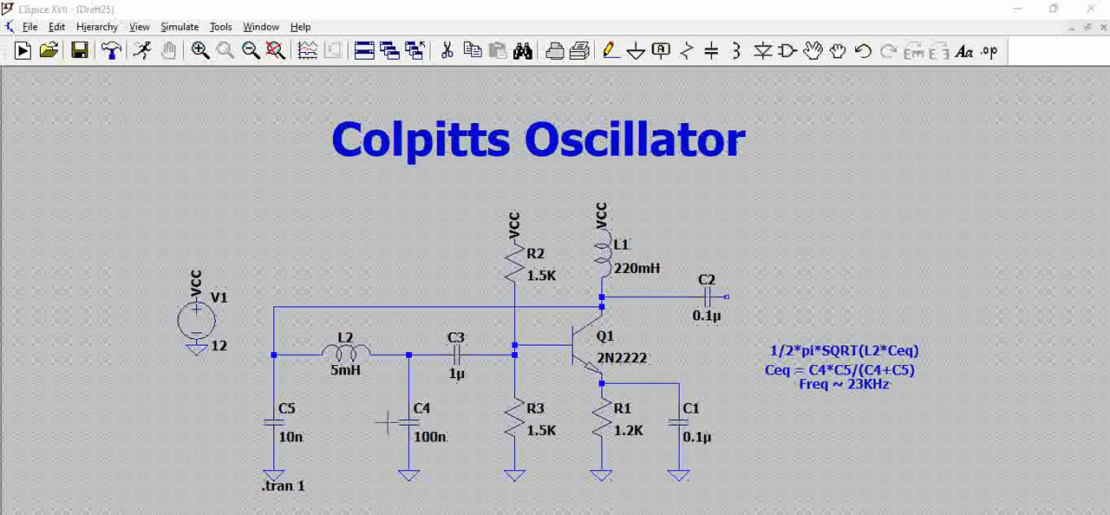
mouse_move(383, 464)
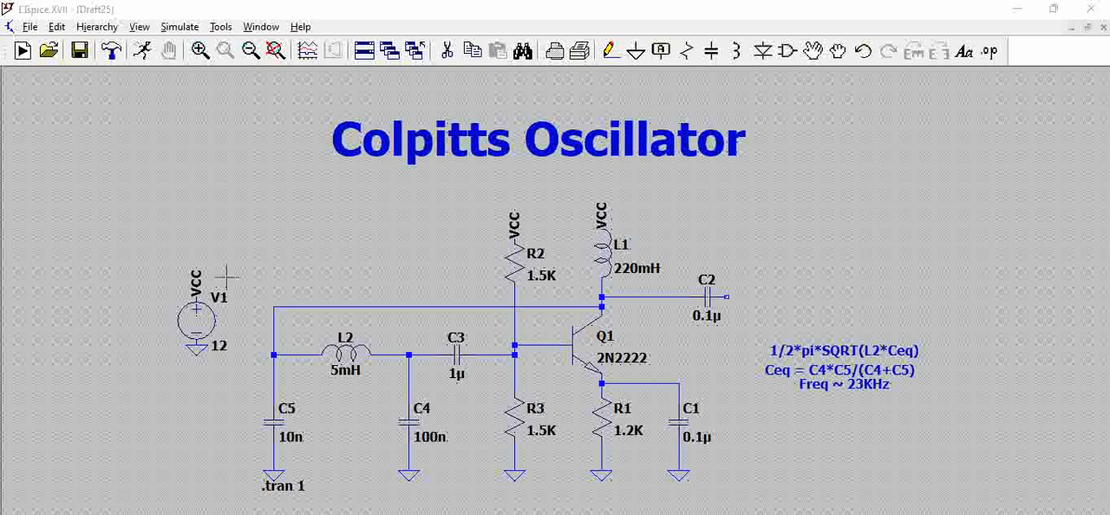
mouse_move(208, 350)
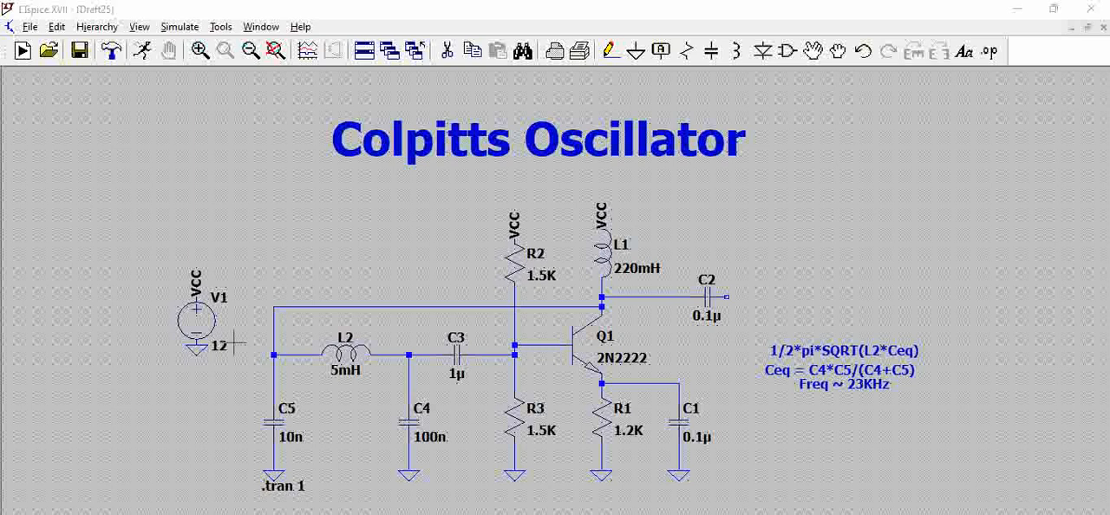
mouse_move(281, 464)
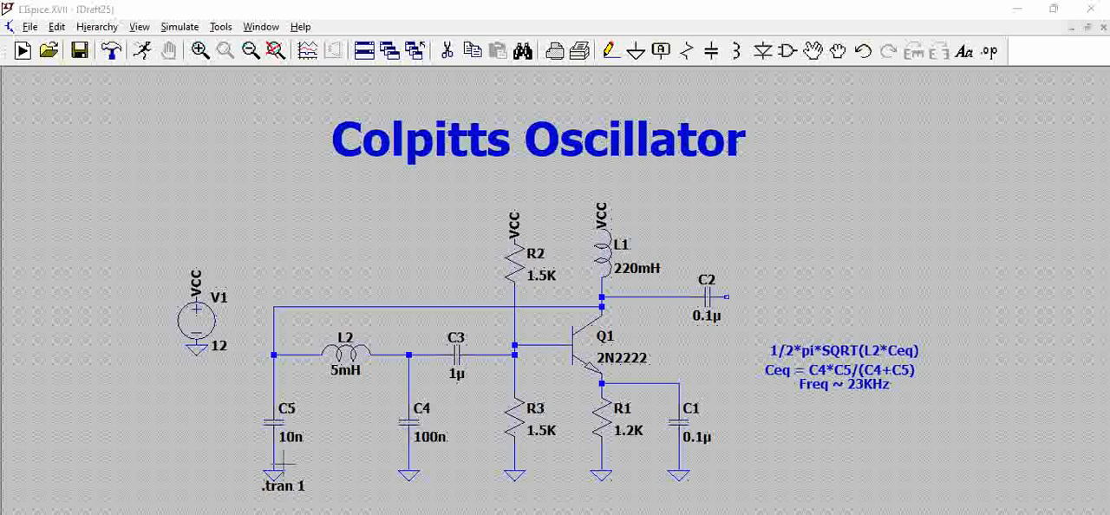
mouse_move(430, 423)
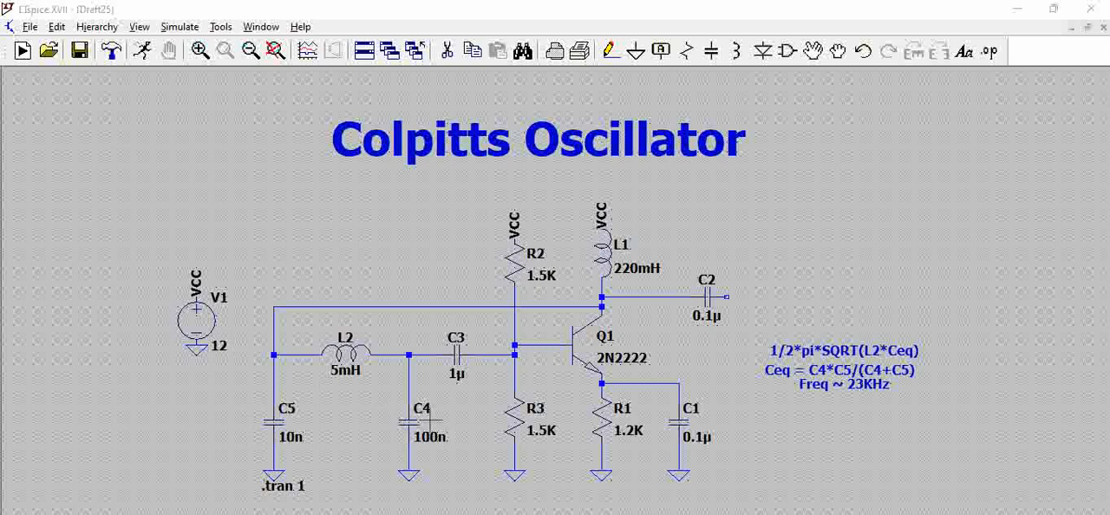
mouse_move(274, 425)
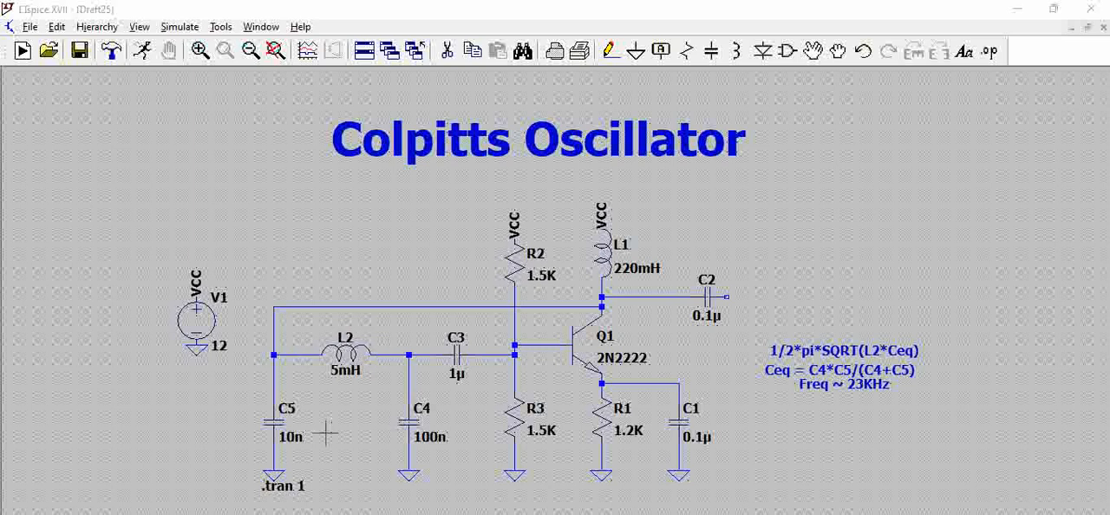
mouse_move(321, 316)
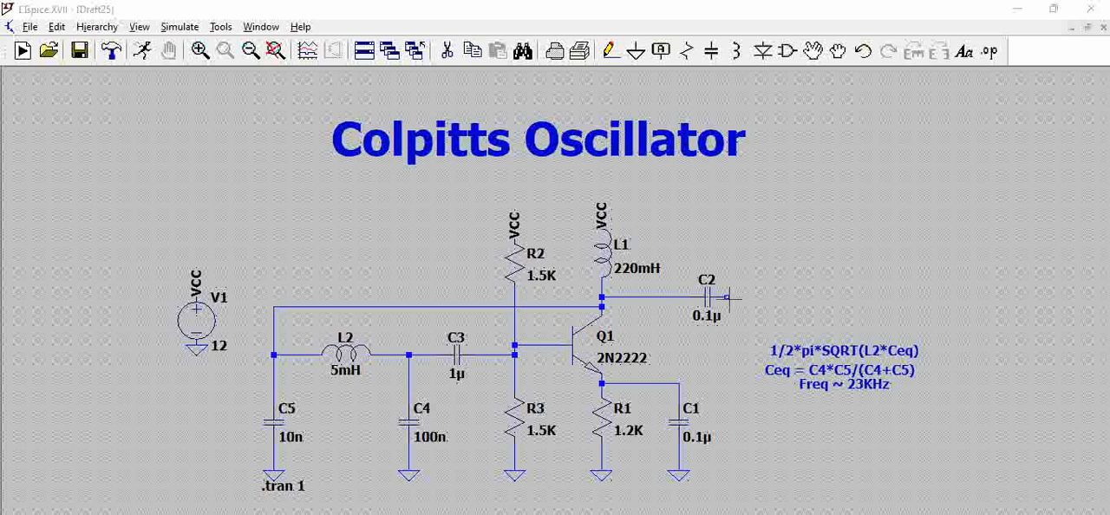
mouse_move(536, 293)
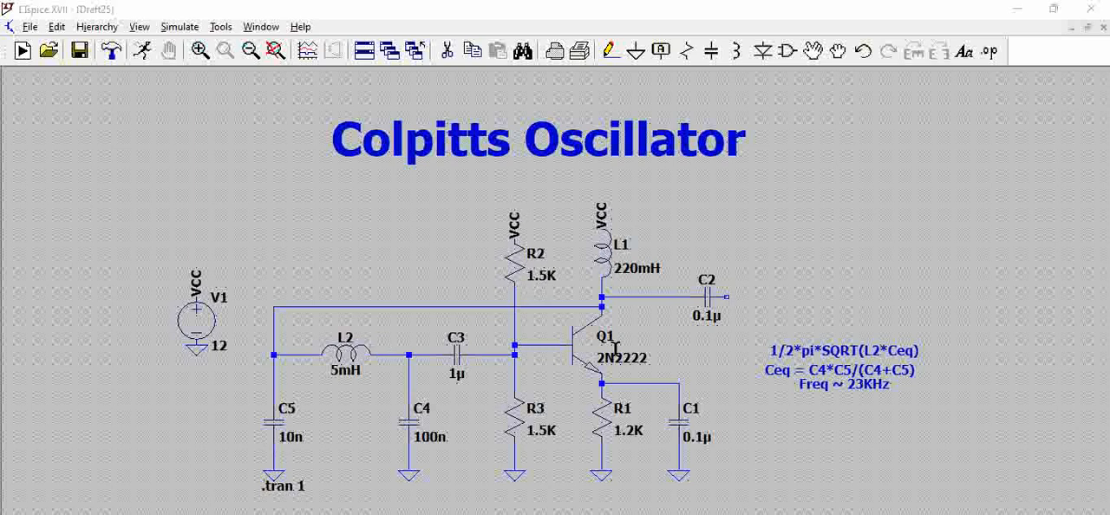
mouse_move(628, 287)
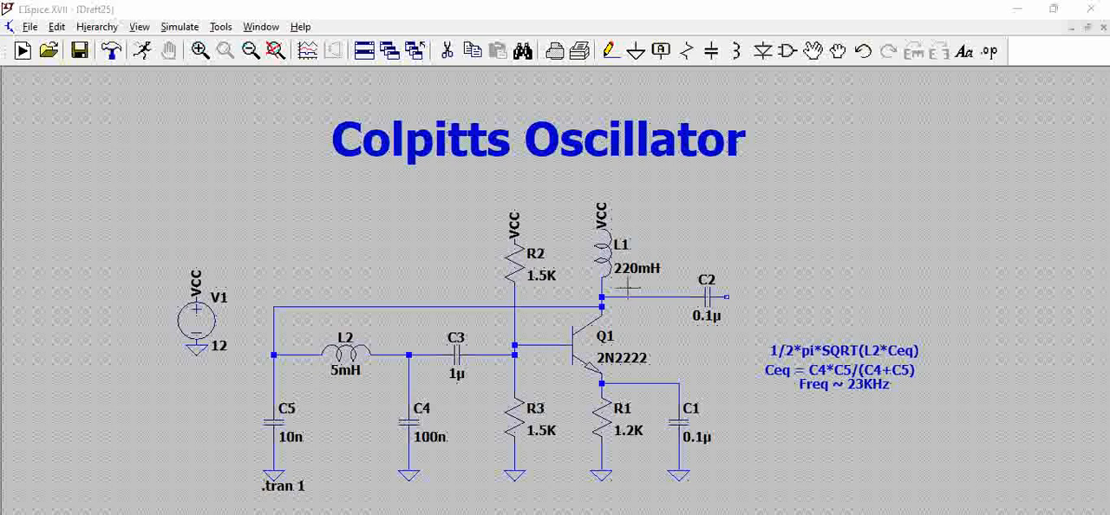
mouse_move(672, 358)
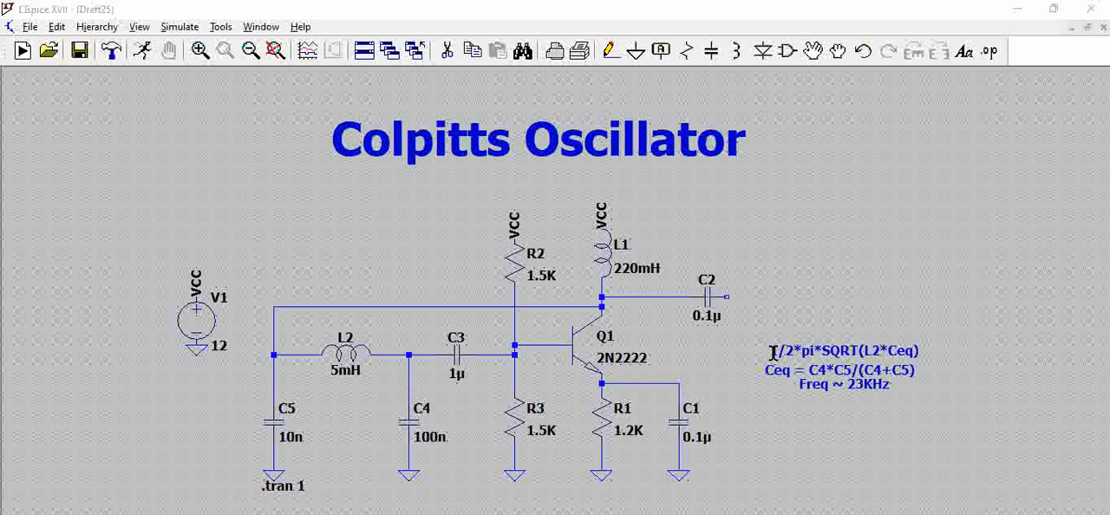
mouse_move(731, 363)
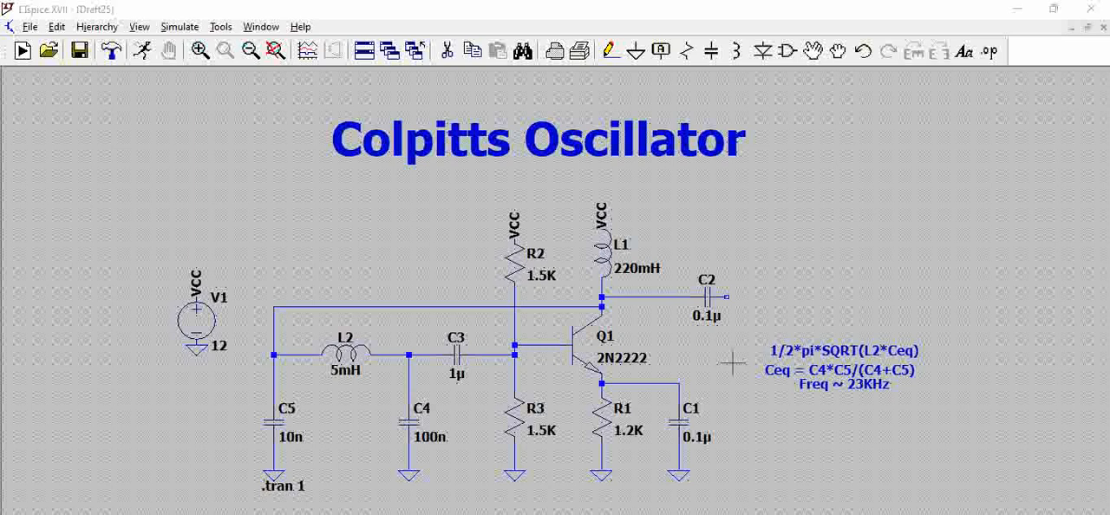
mouse_move(1072, 326)
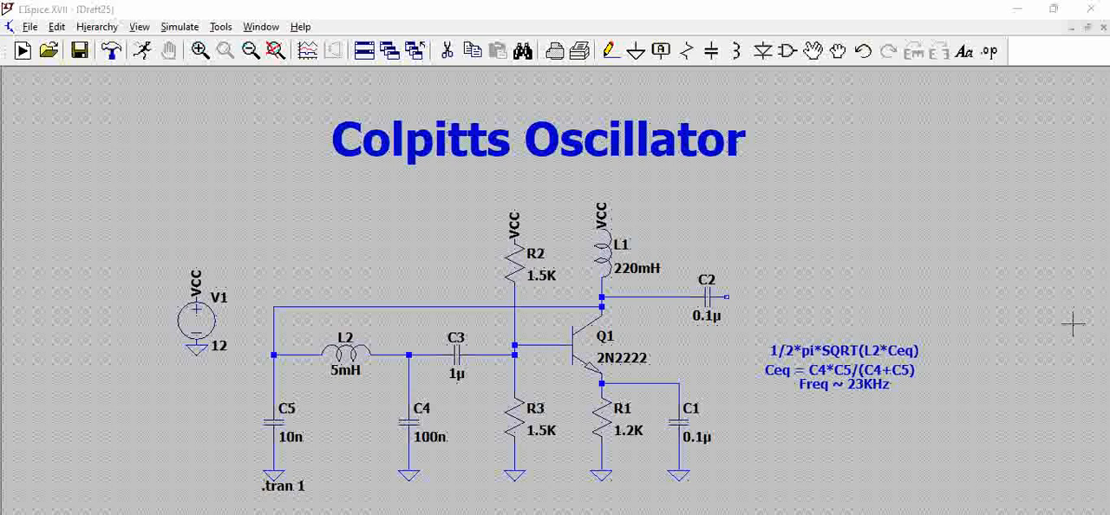
mouse_move(468, 390)
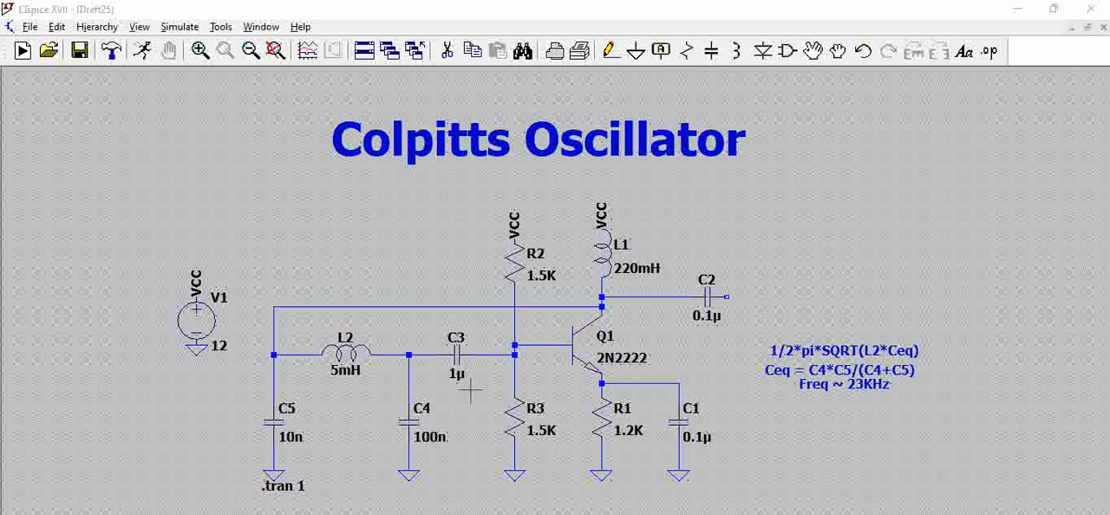
mouse_move(368, 360)
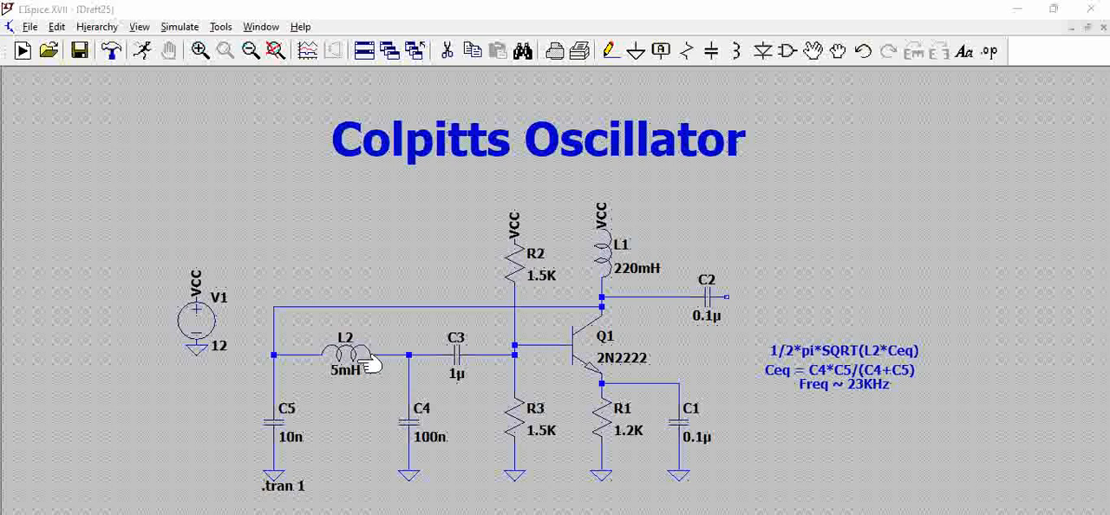
mouse_move(898, 355)
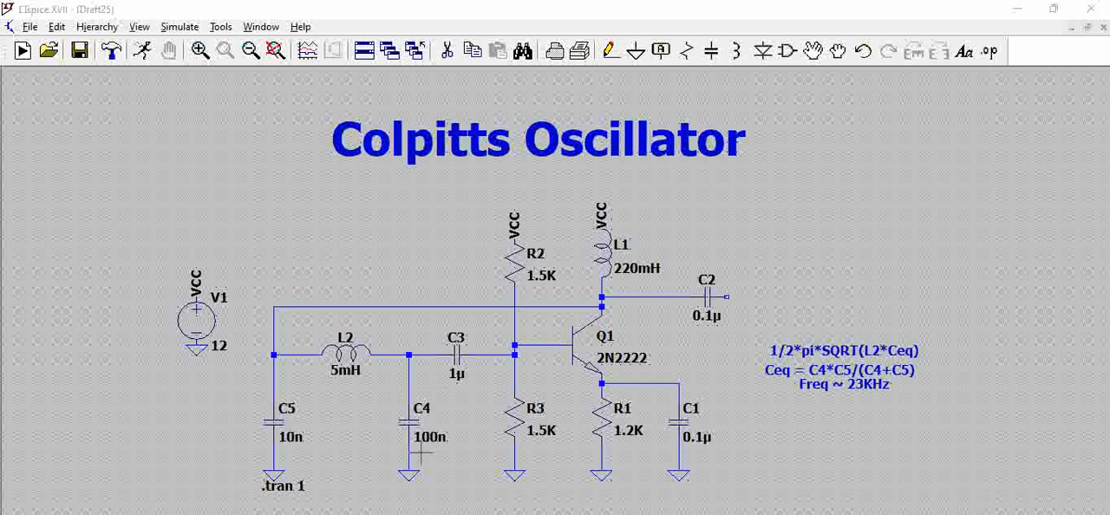
mouse_move(434, 395)
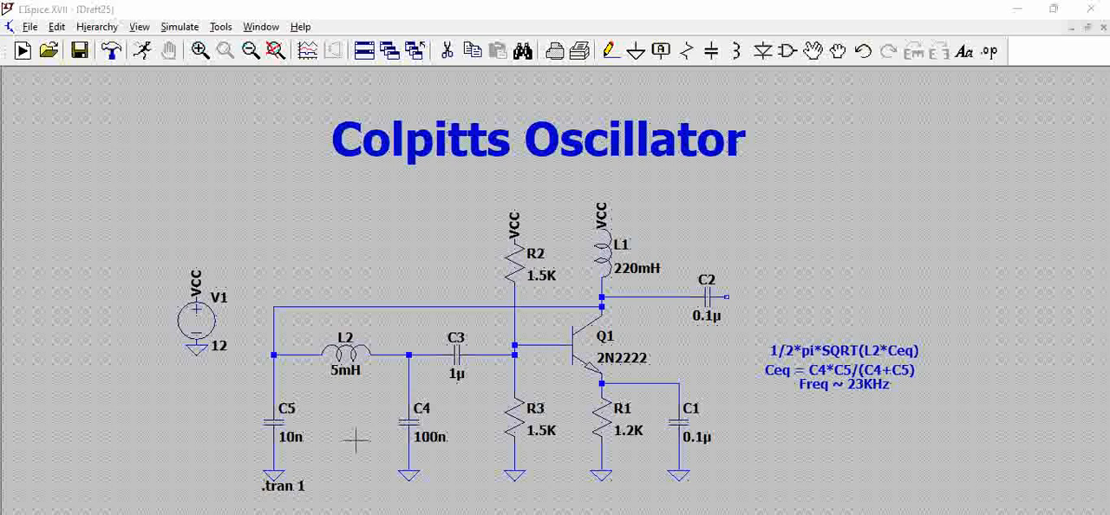
mouse_move(354, 468)
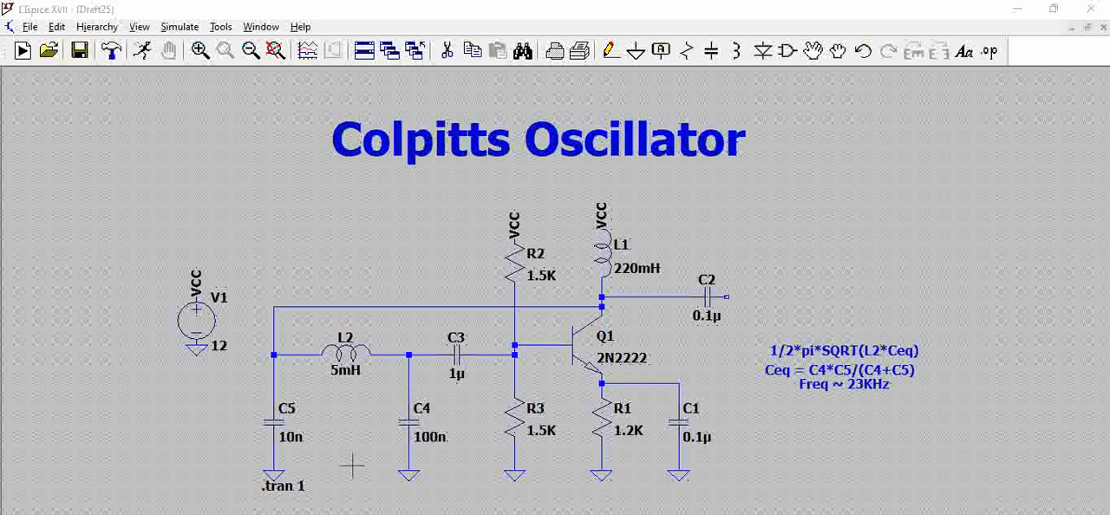
mouse_move(251, 430)
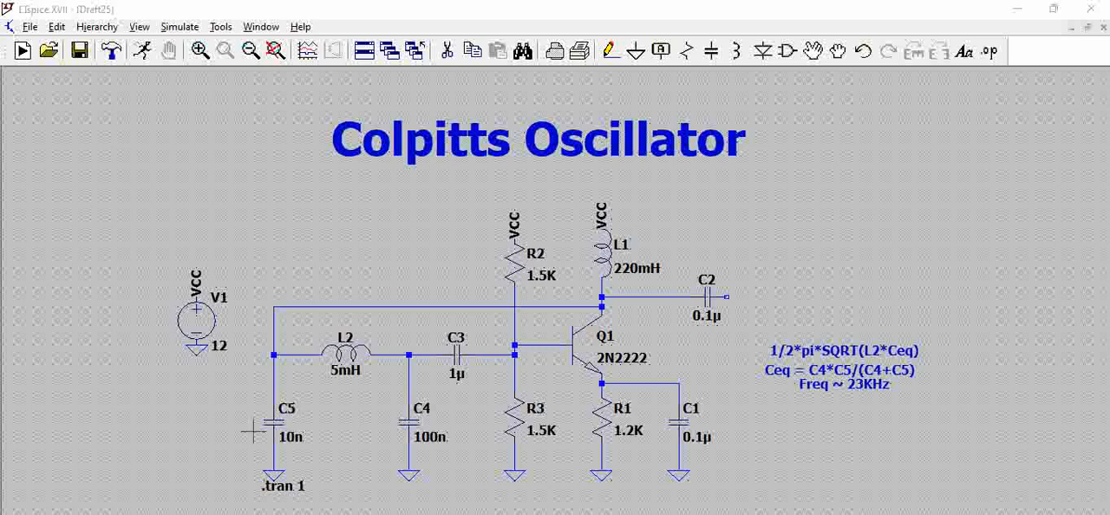
mouse_move(385, 442)
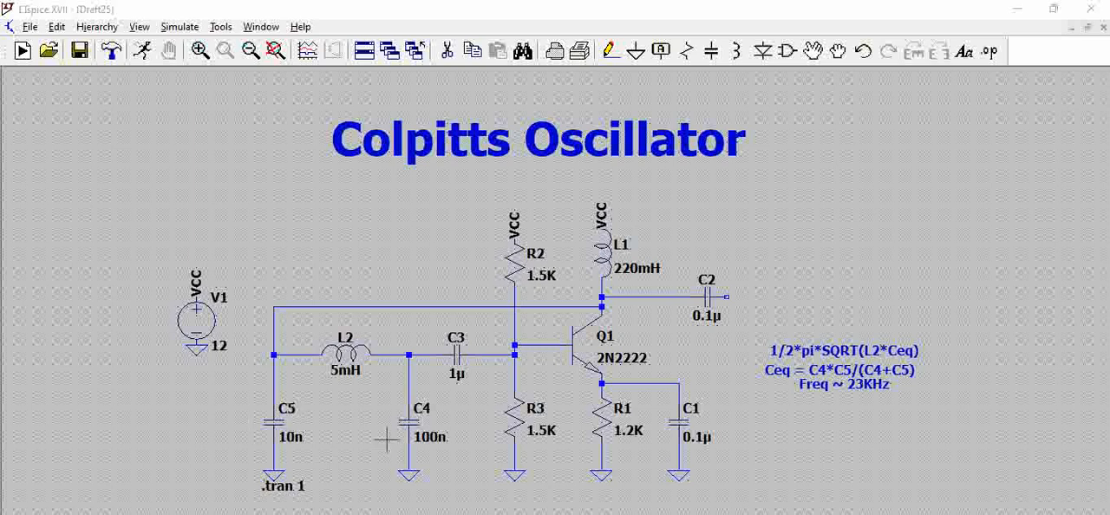
mouse_move(482, 403)
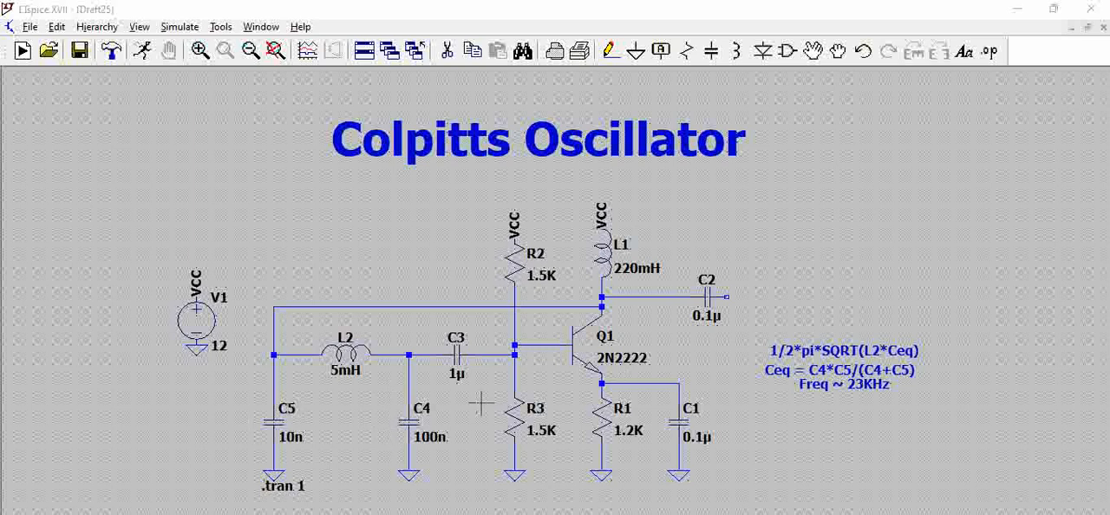
mouse_move(846, 360)
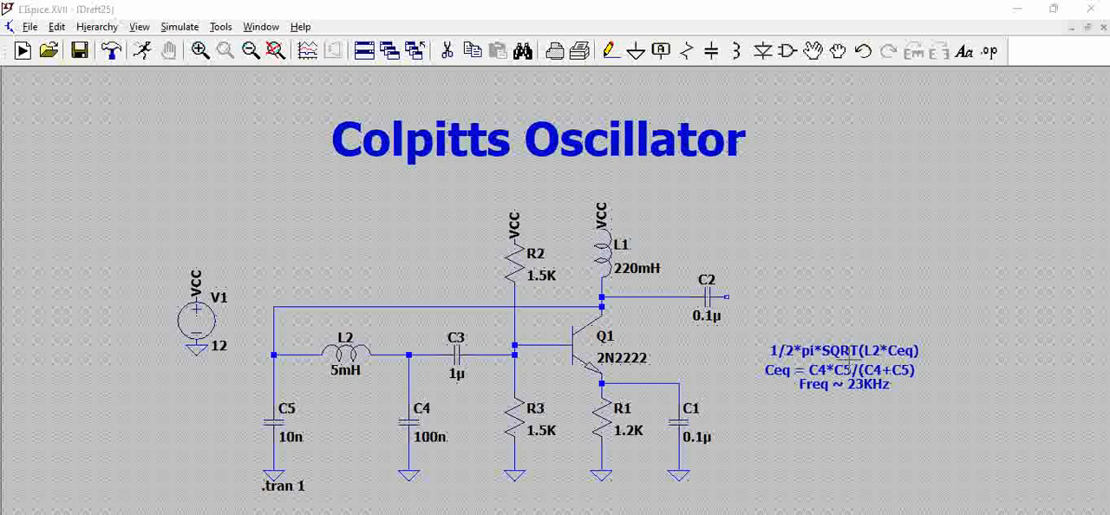
mouse_move(796, 369)
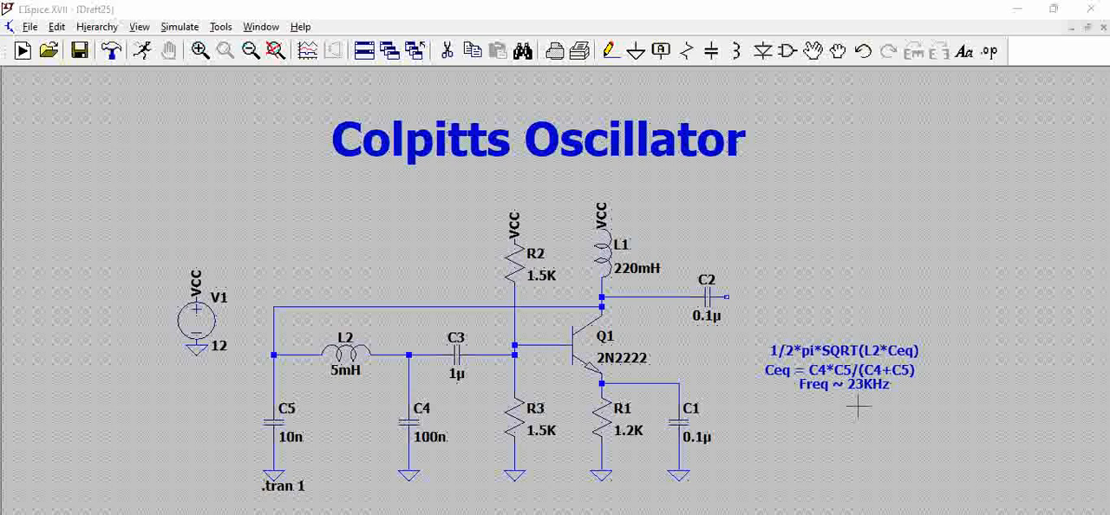
mouse_move(872, 423)
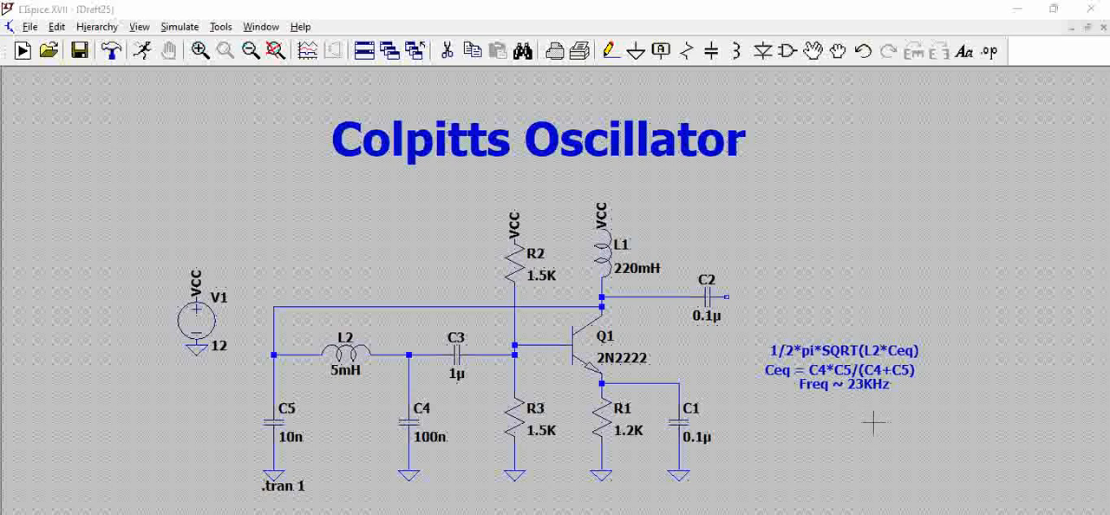
mouse_move(726, 316)
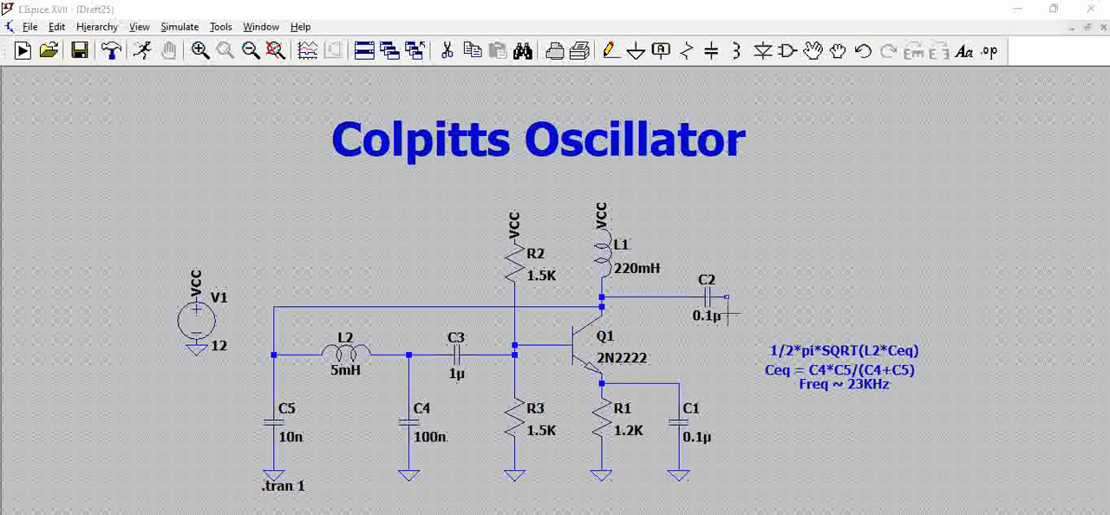
mouse_move(728, 295)
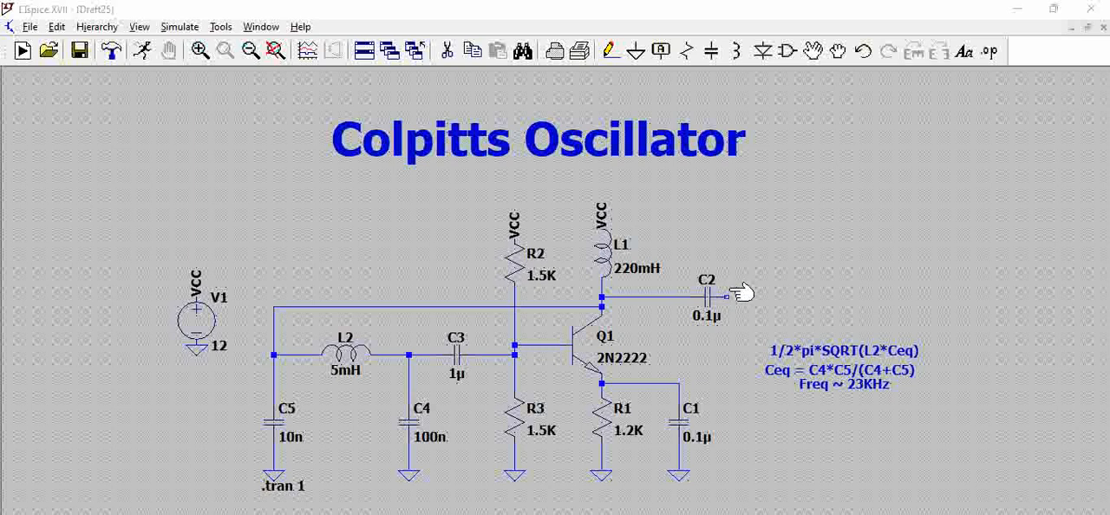
mouse_move(732, 293)
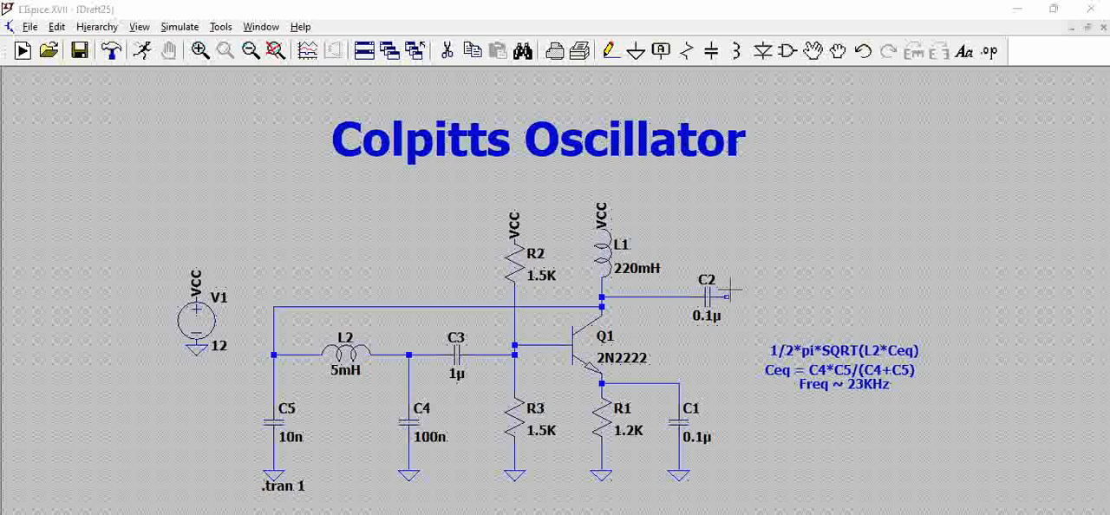
mouse_move(645, 328)
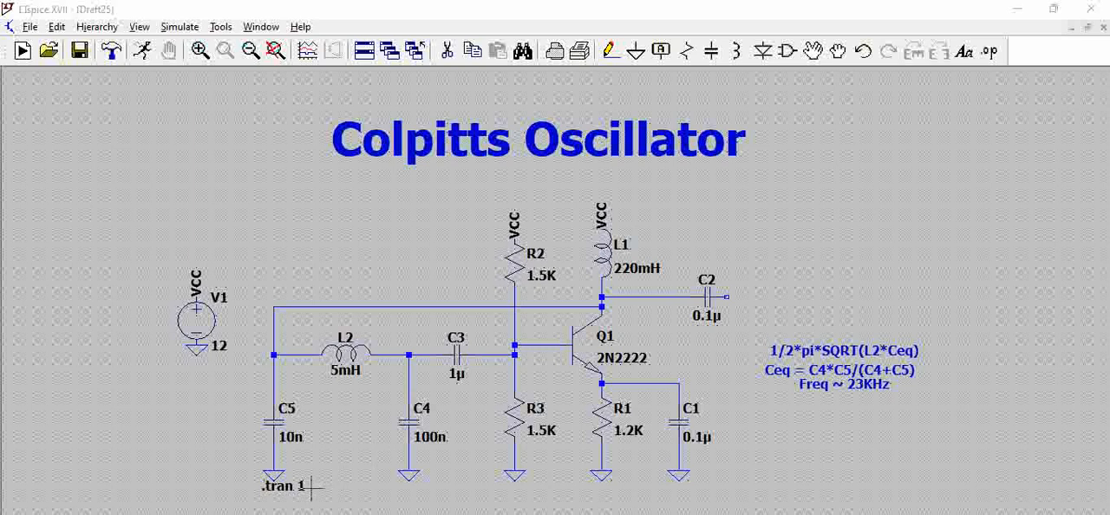
mouse_move(365, 483)
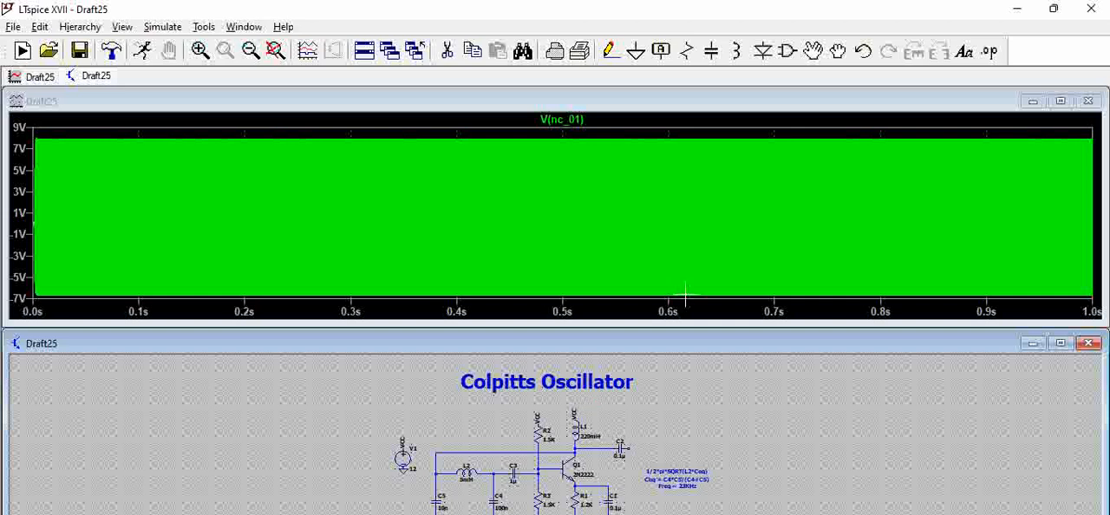
mouse_move(593, 192)
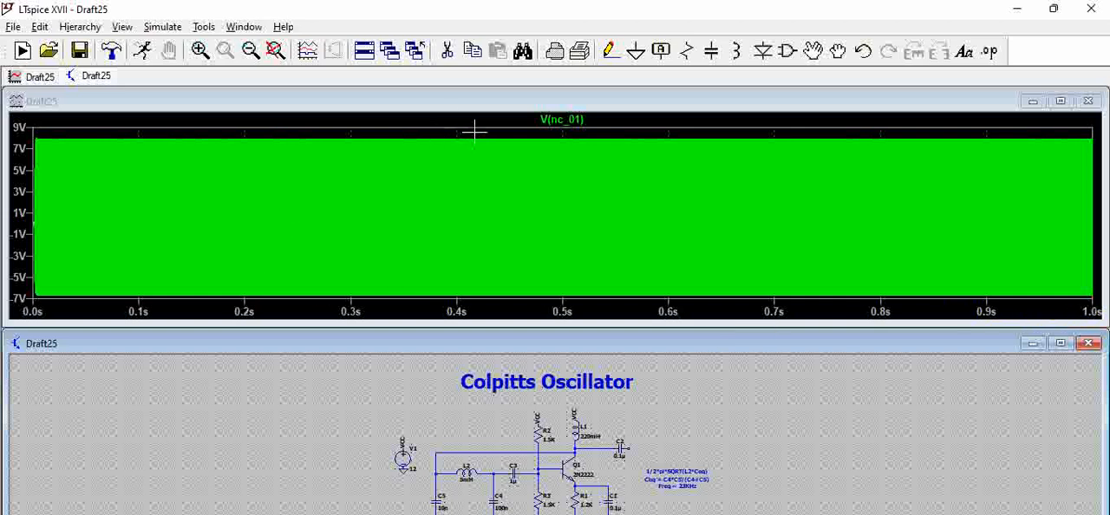
mouse_move(482, 128)
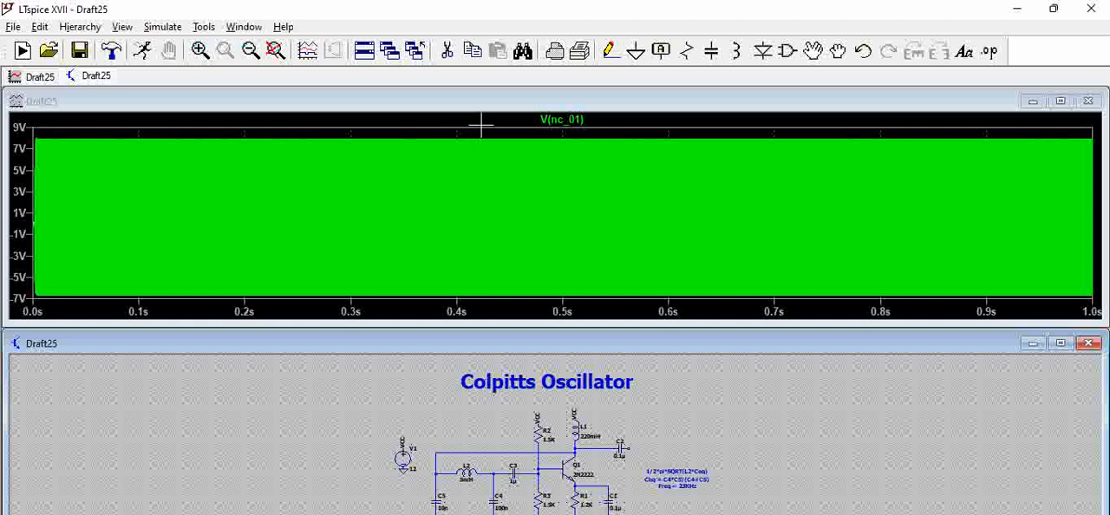
mouse_move(492, 132)
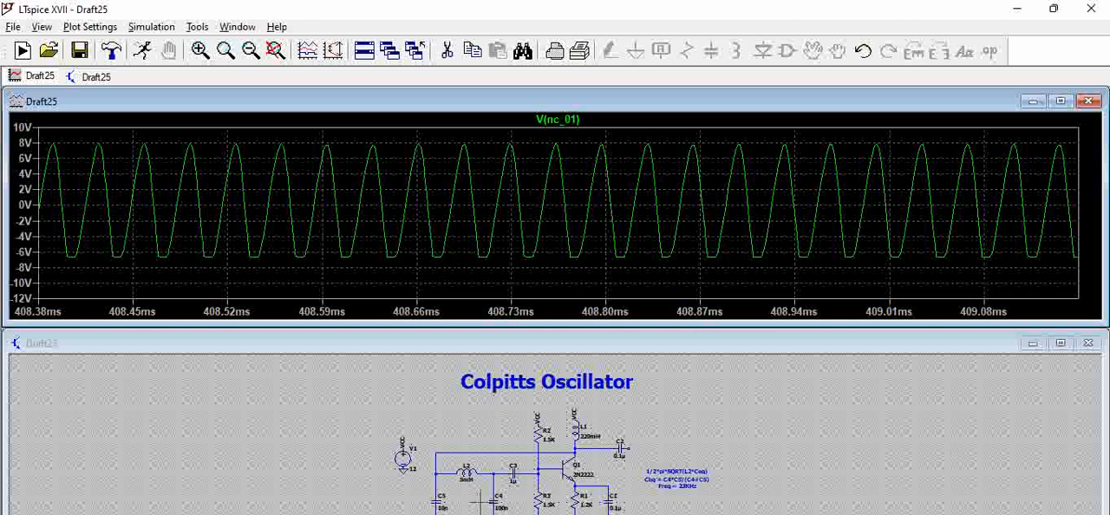
mouse_move(437, 199)
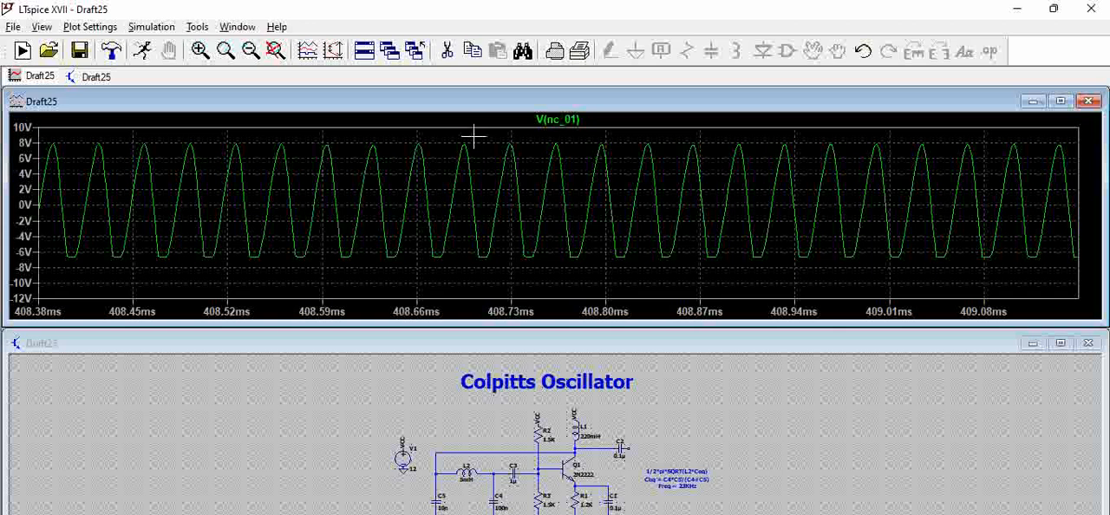
mouse_move(472, 114)
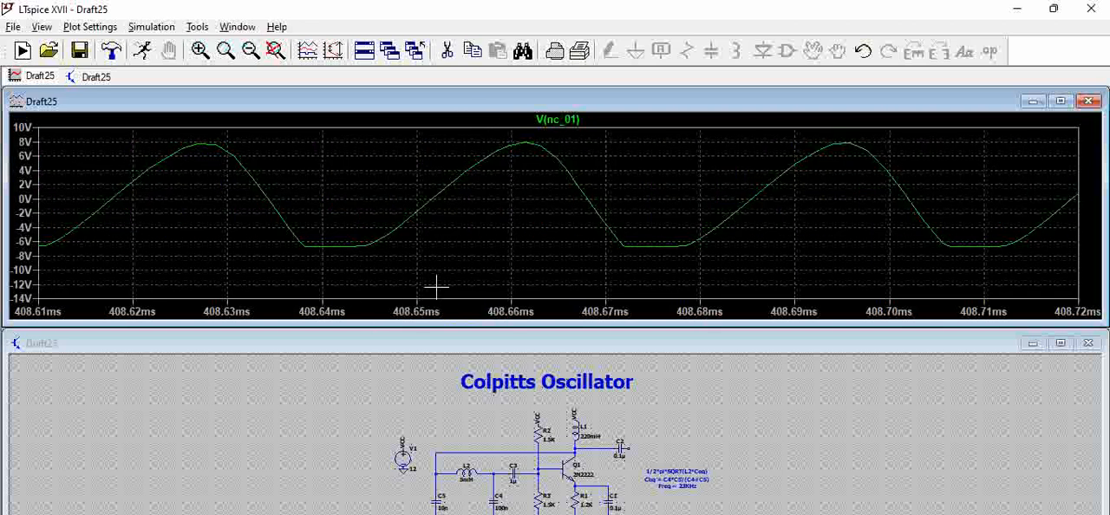
mouse_move(239, 184)
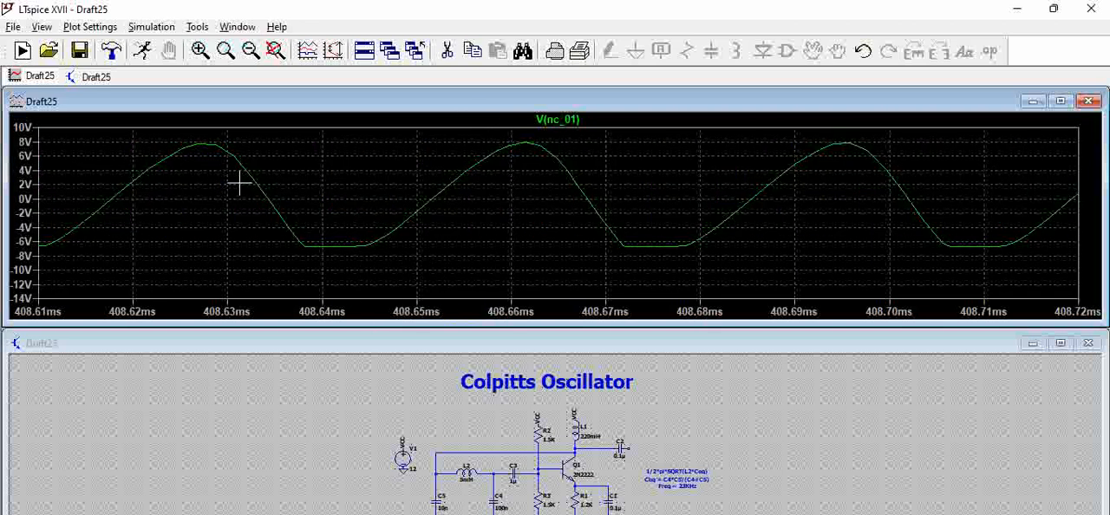
mouse_move(295, 239)
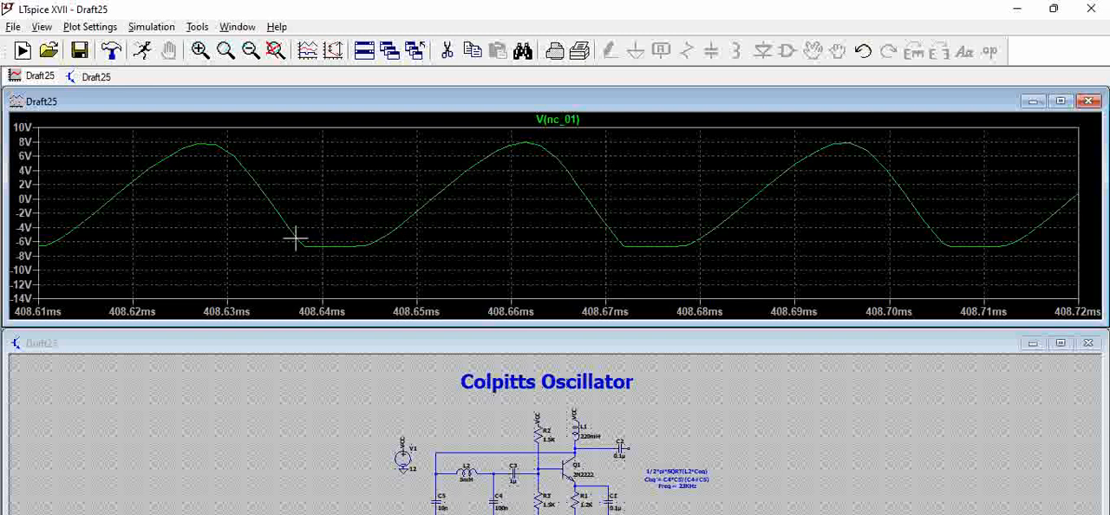
mouse_move(552, 477)
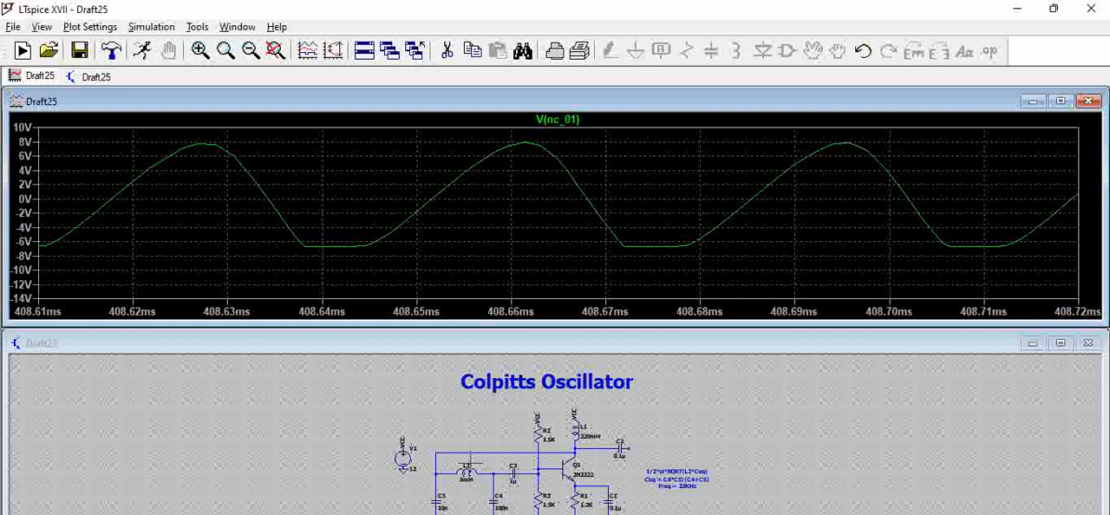
mouse_move(475, 468)
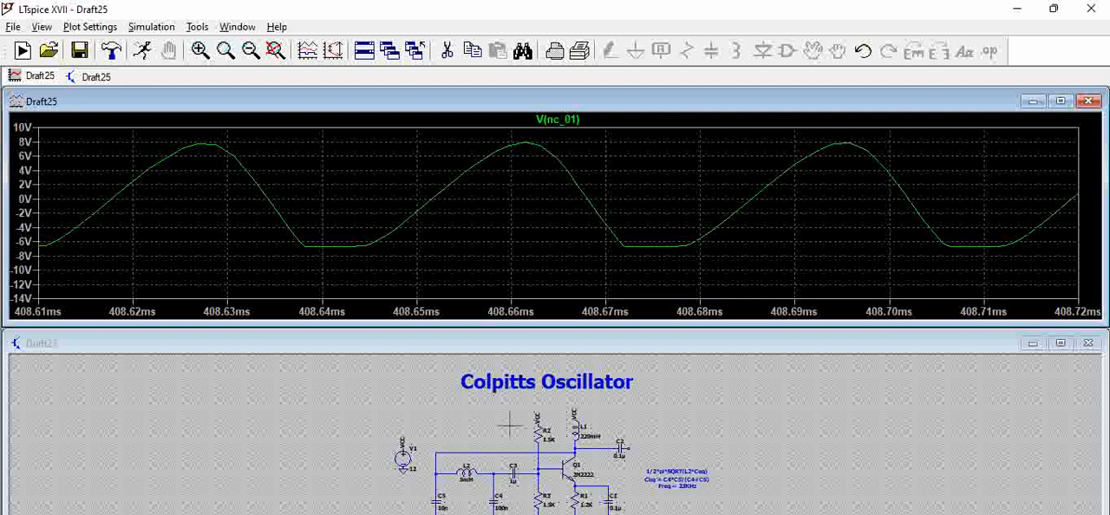
mouse_move(233, 142)
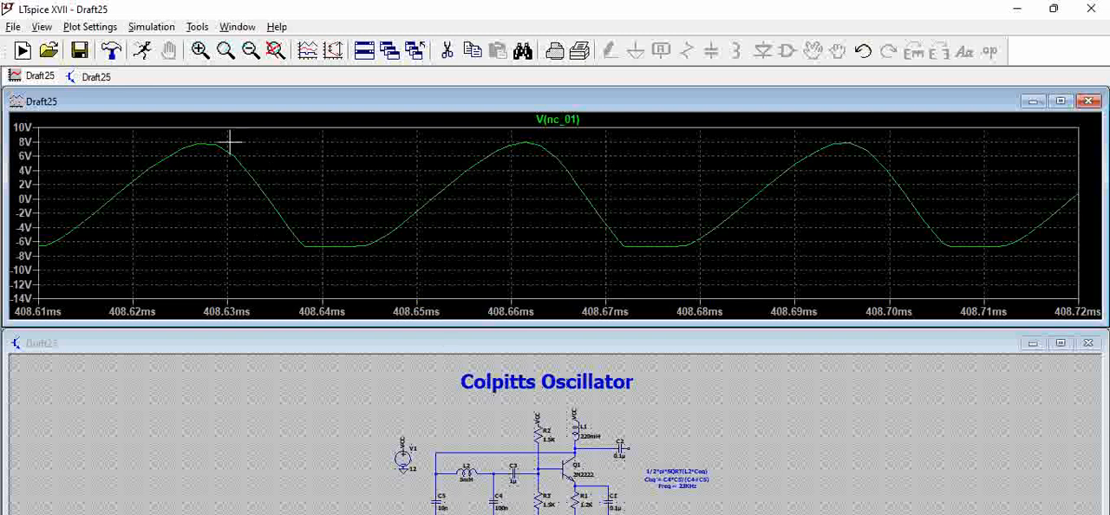
mouse_move(201, 142)
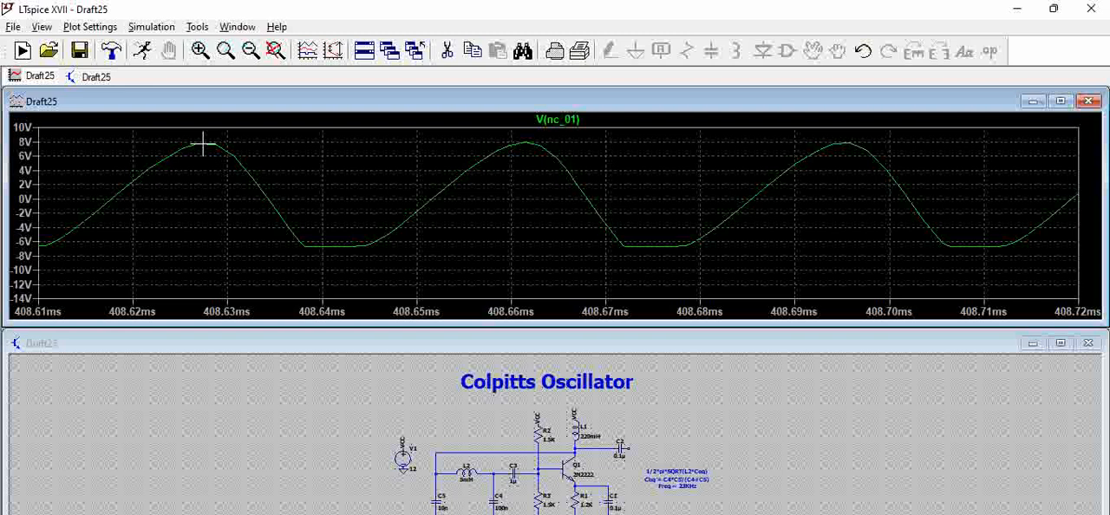
mouse_move(525, 142)
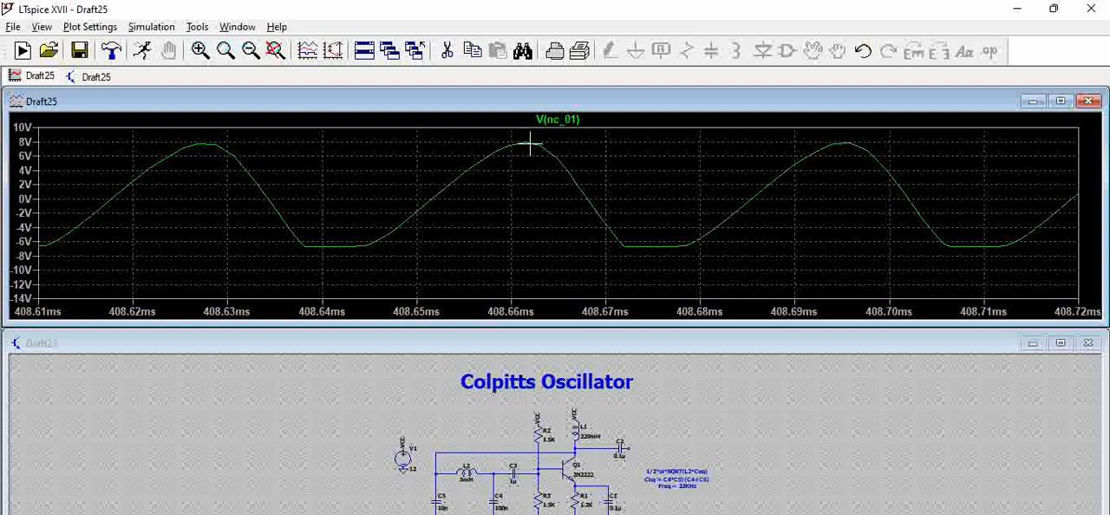
mouse_move(524, 153)
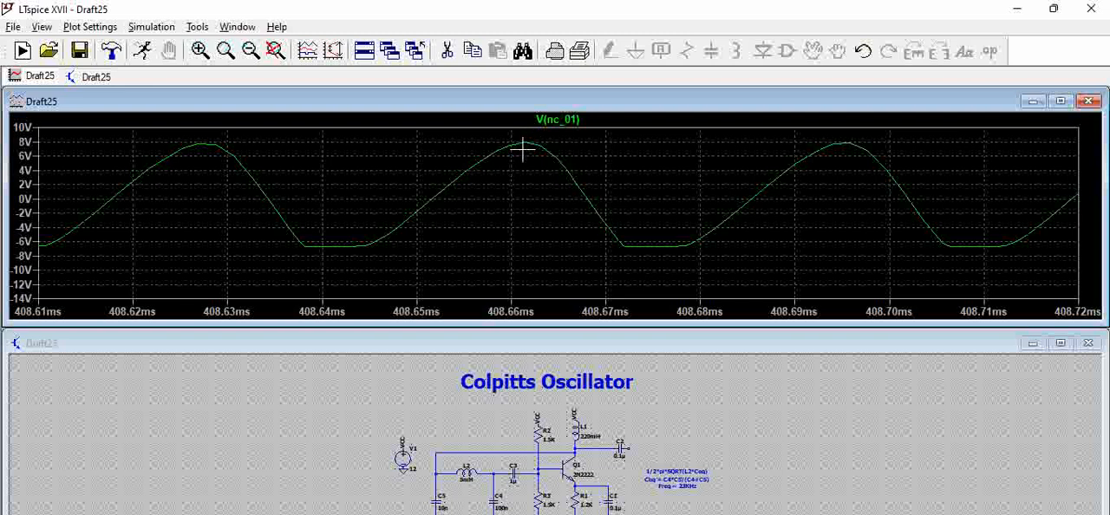
mouse_move(255, 160)
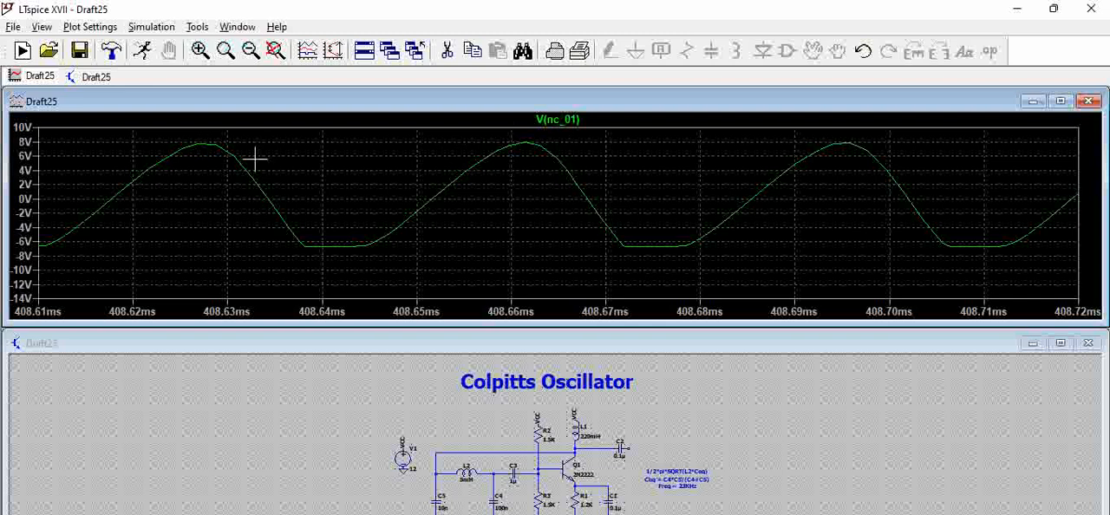
mouse_move(501, 154)
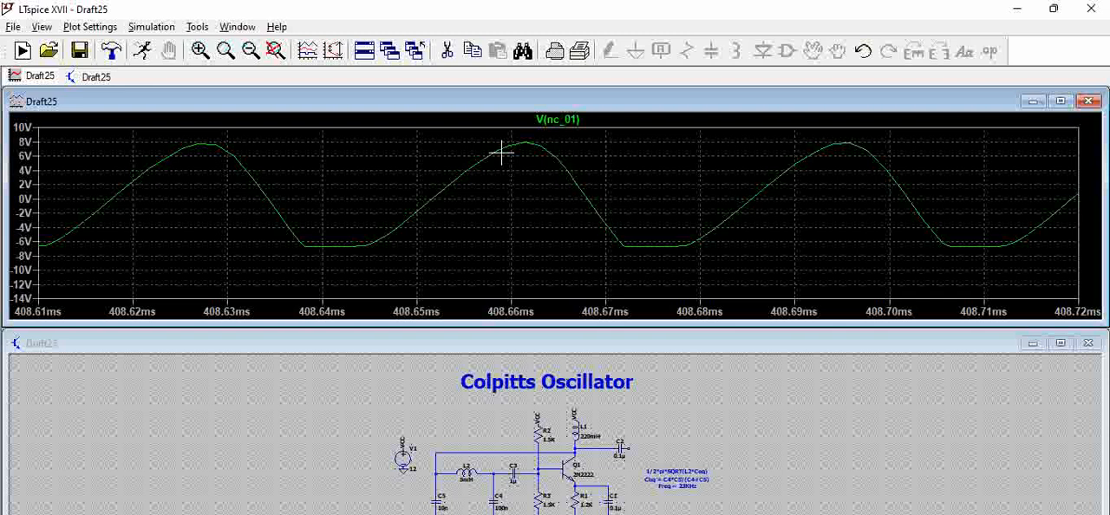
mouse_move(718, 458)
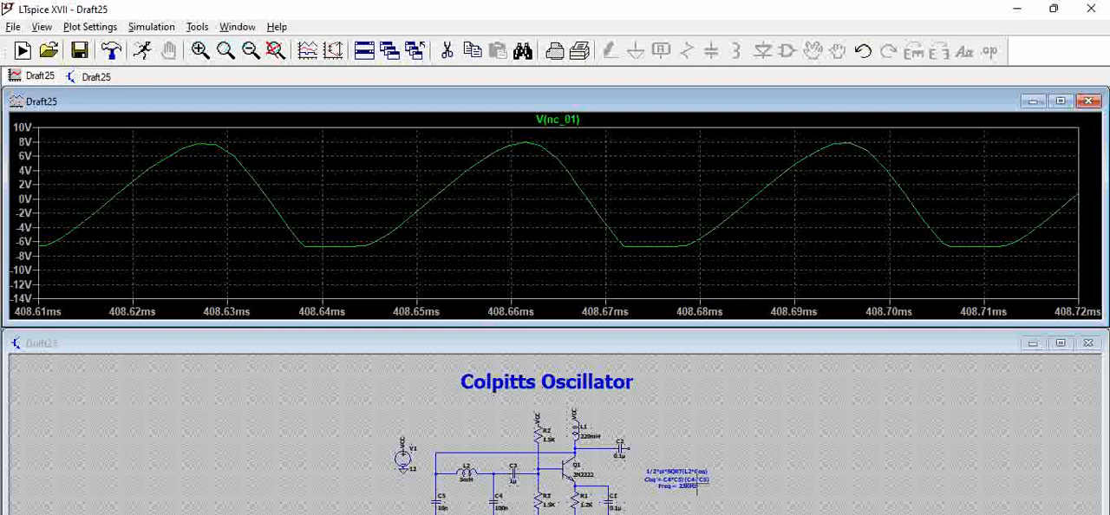
mouse_move(649, 441)
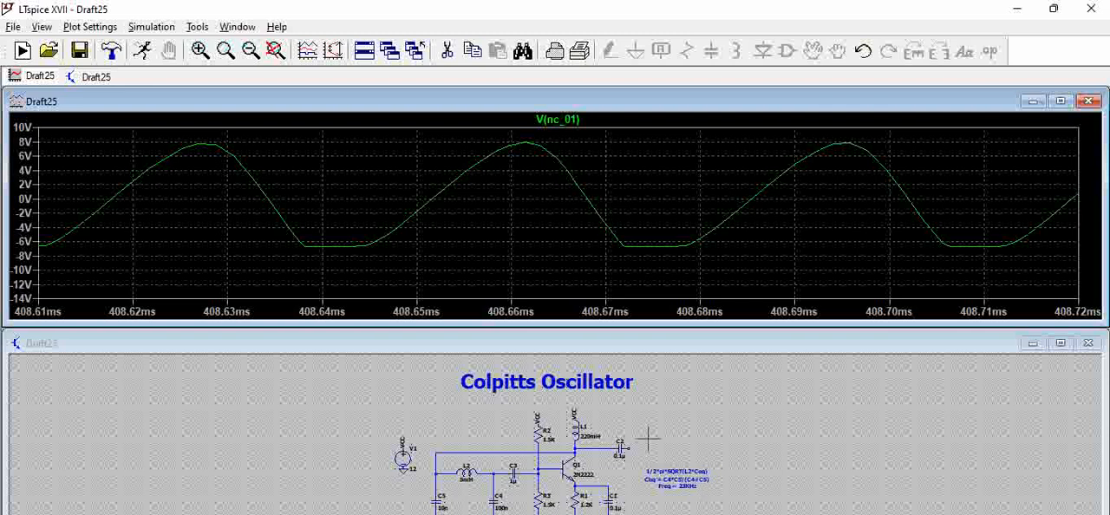
mouse_move(645, 435)
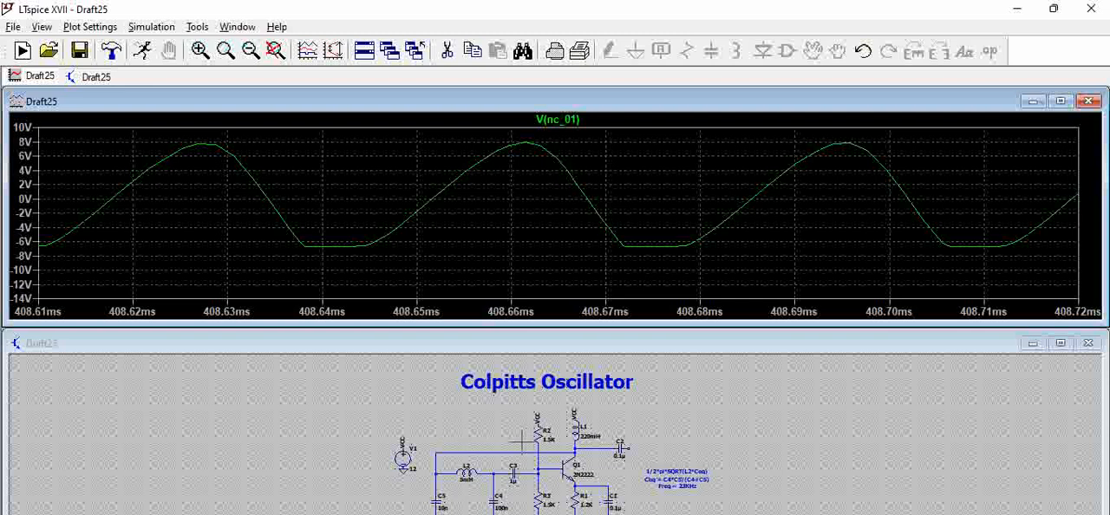
mouse_move(516, 441)
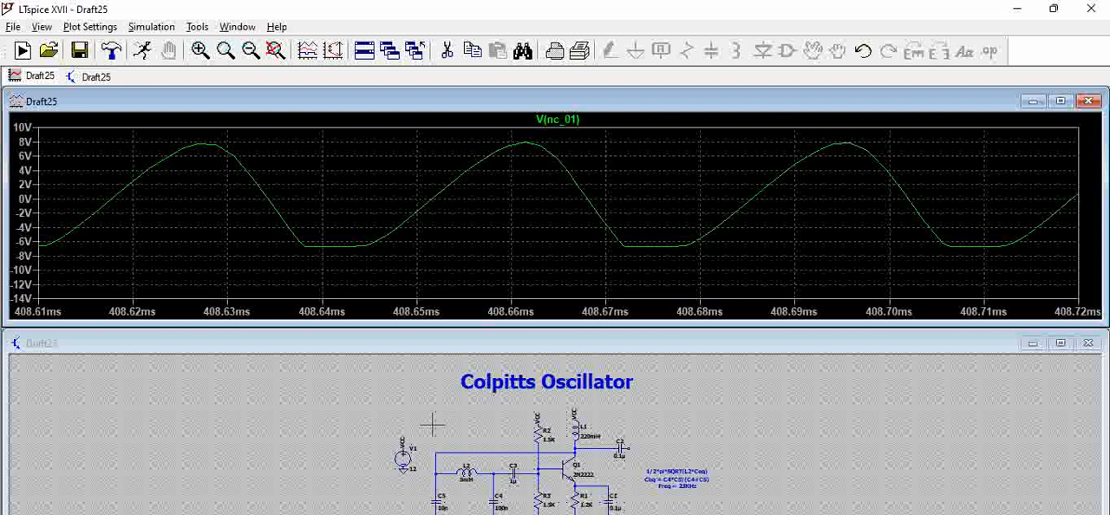
mouse_move(382, 449)
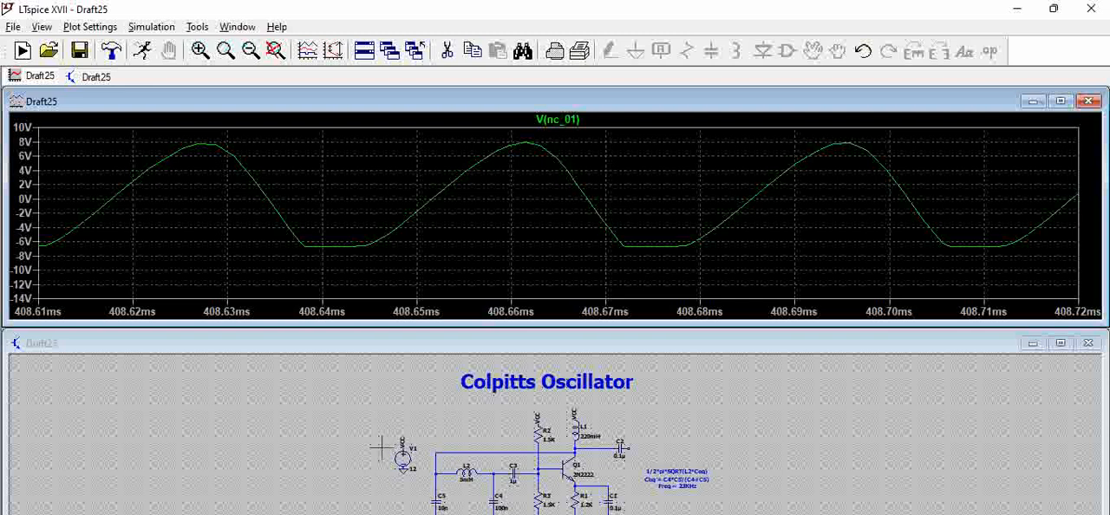
mouse_move(419, 430)
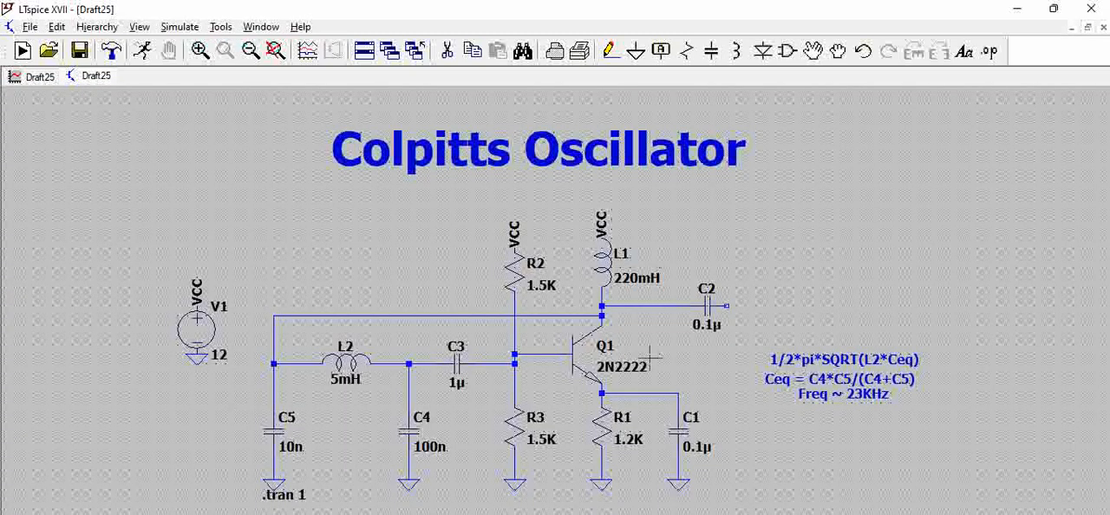
mouse_move(638, 337)
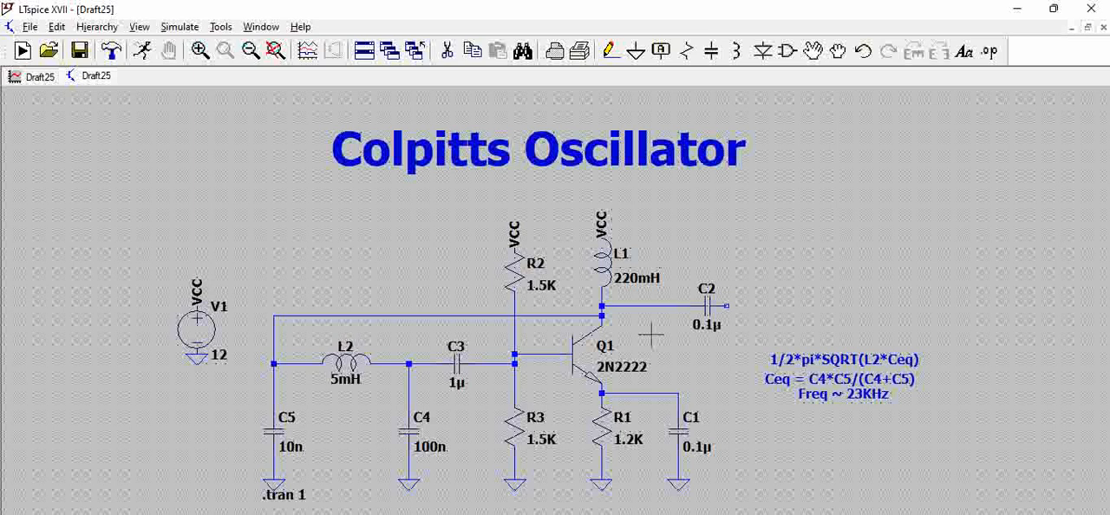
mouse_move(420, 270)
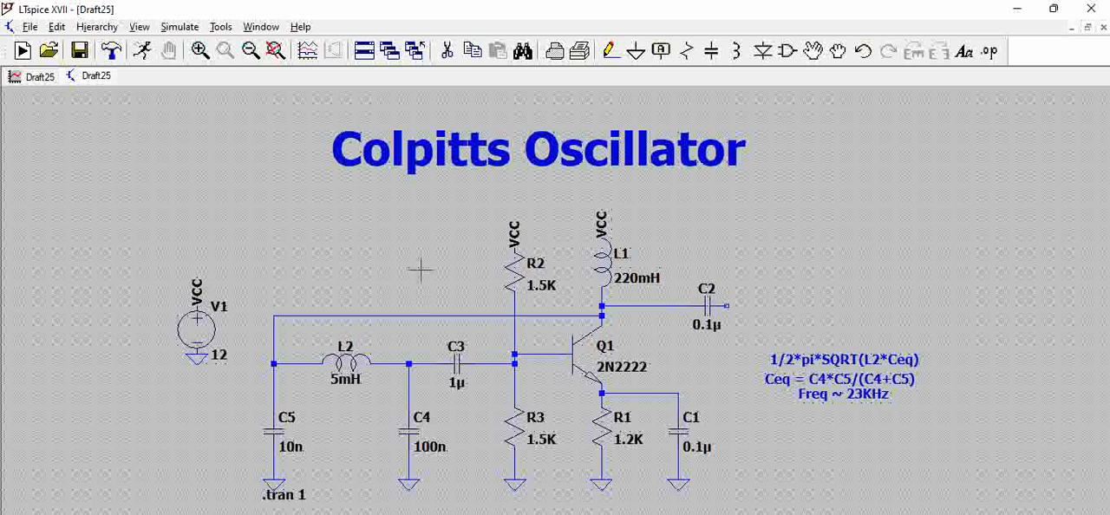